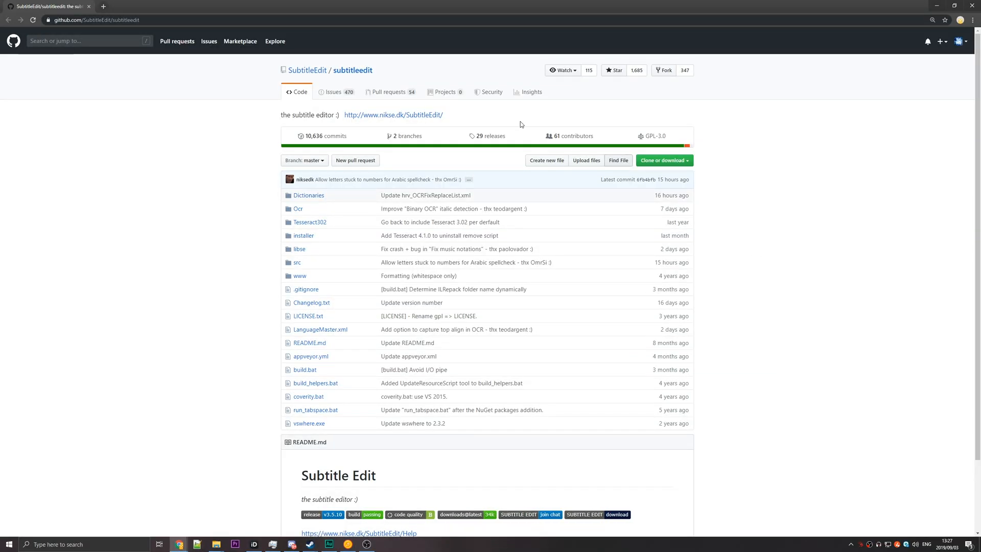
mouse_move(490, 138)
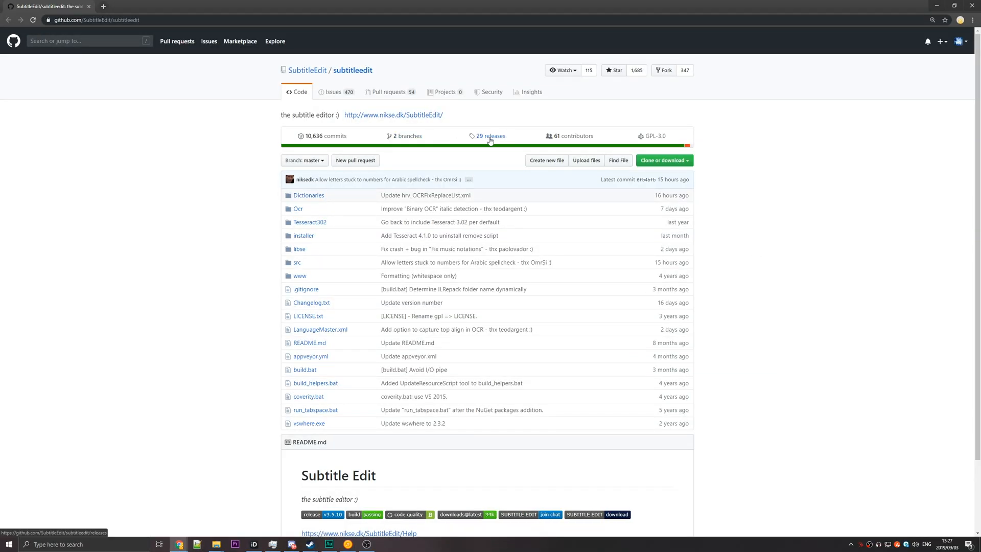
Step: Go to the Subtitle Edit releases list and scroll down to the 3.5.10 assets
left_click(490, 136)
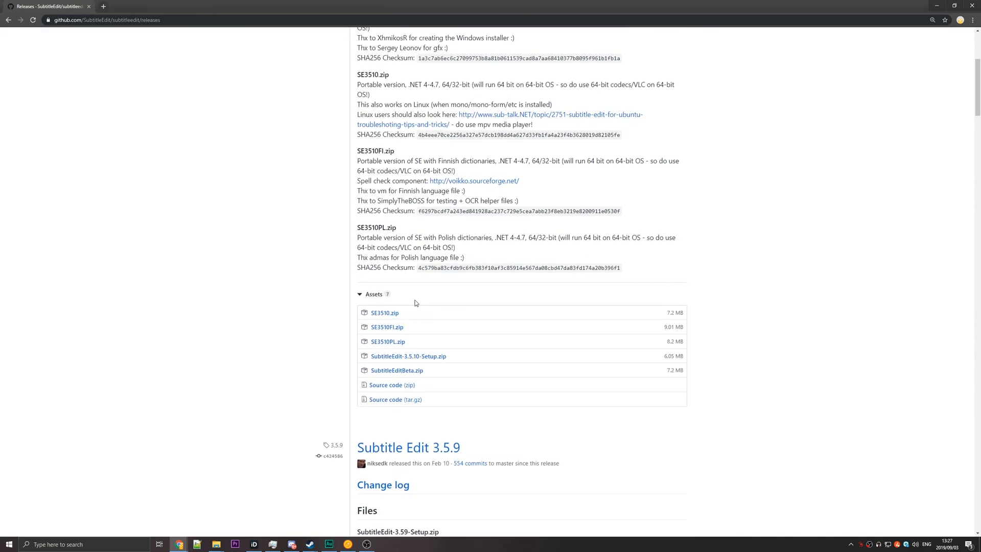
mouse_move(384, 312)
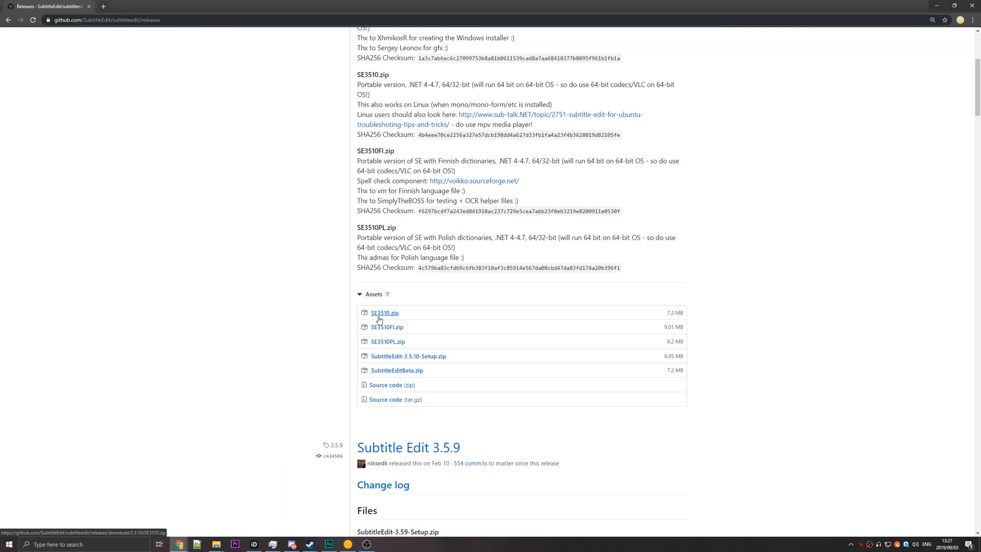
scroll("down", 3)
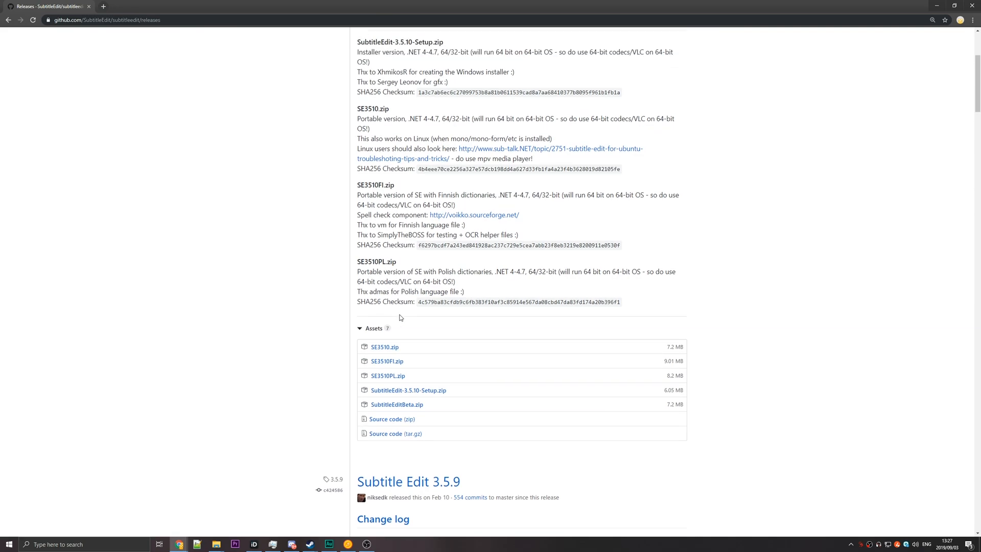
scroll("down", 3)
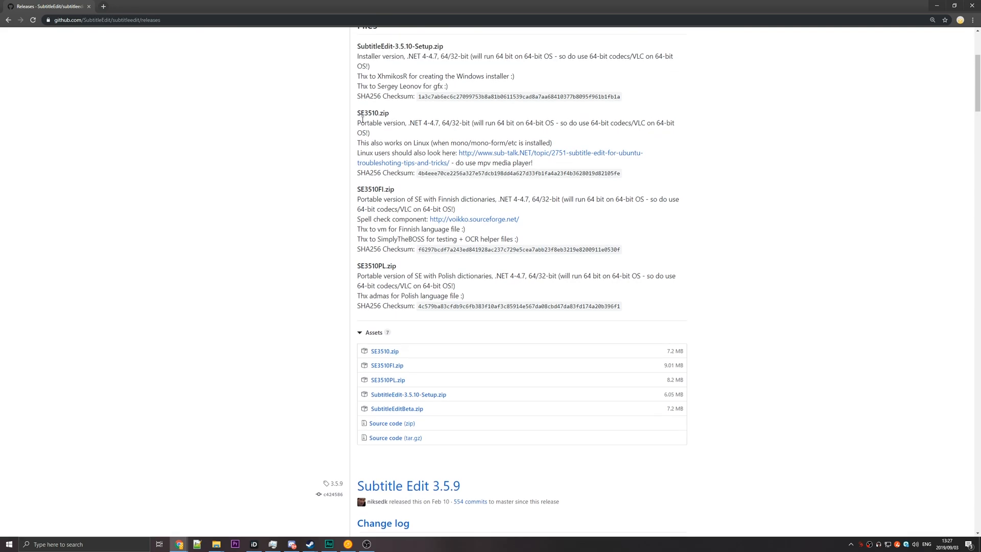
double_click(381, 189)
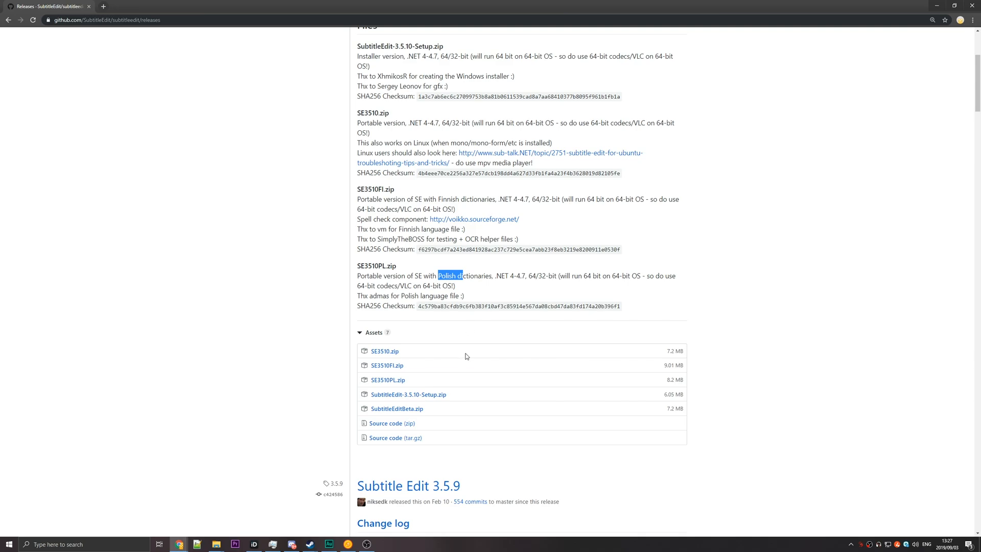
mouse_move(384, 351)
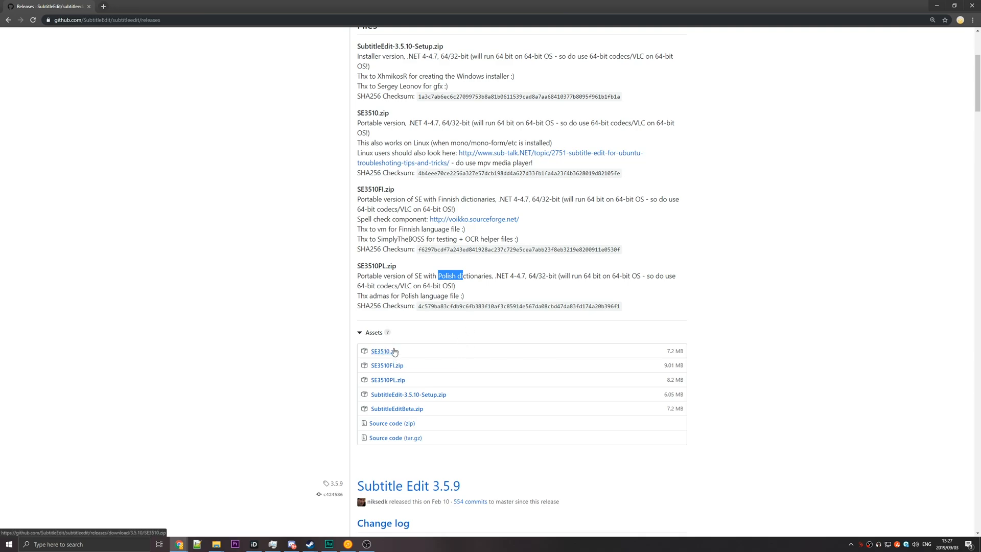
Step: Download the portable SE3510.zip package from the 3.5.10 assets
left_click(384, 351)
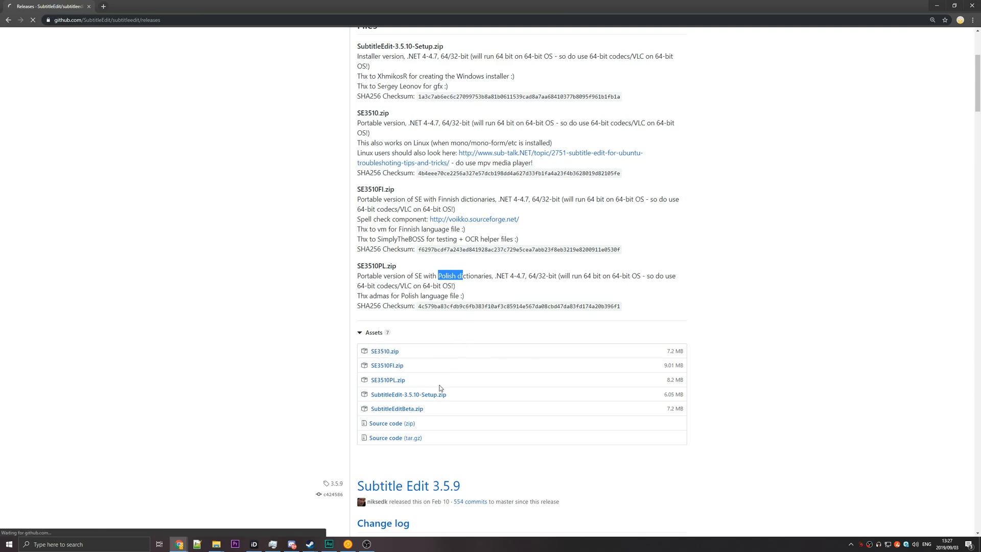
left_click(385, 350)
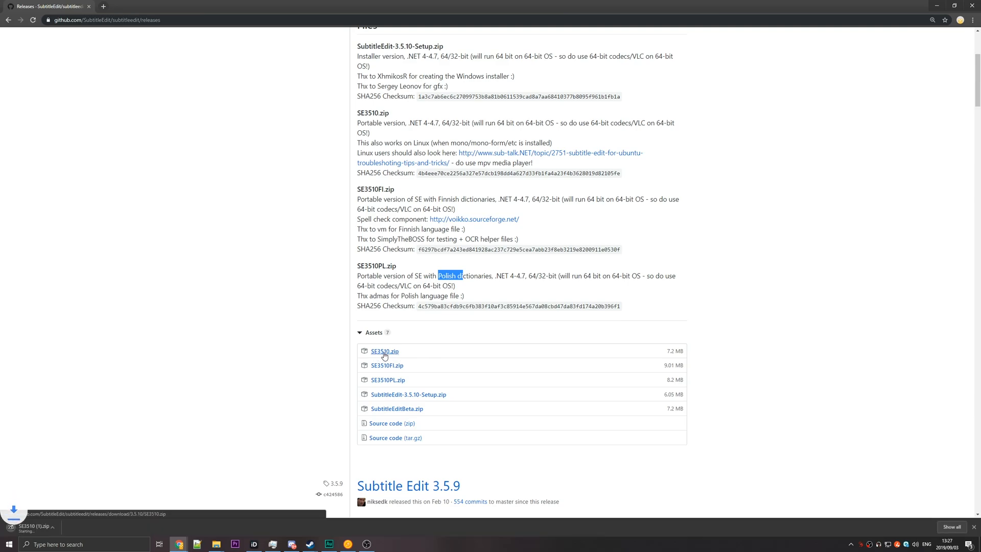
mouse_move(442, 344)
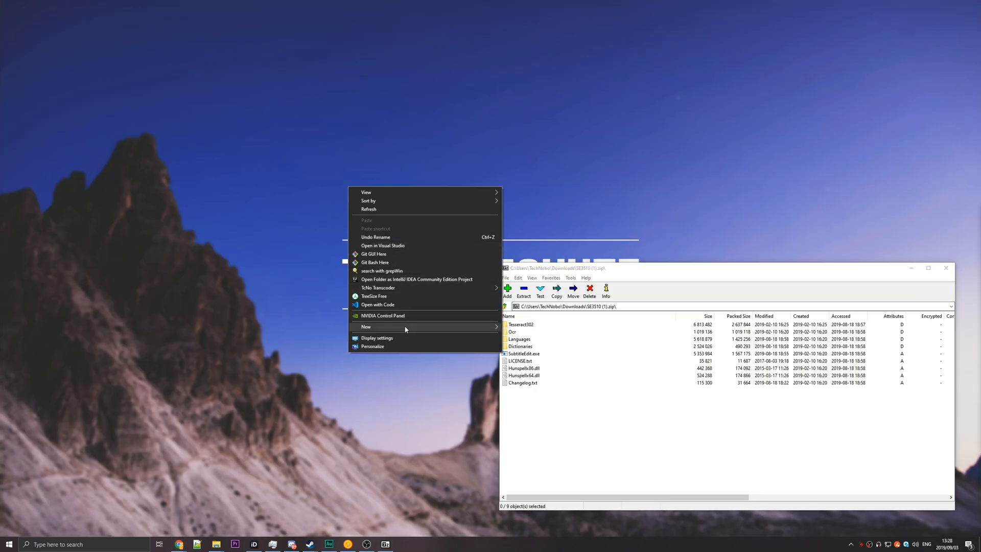
Step: Extract the archive into a new Subtitles folder and launch SubtitleEdit.exe
left_click(366, 326)
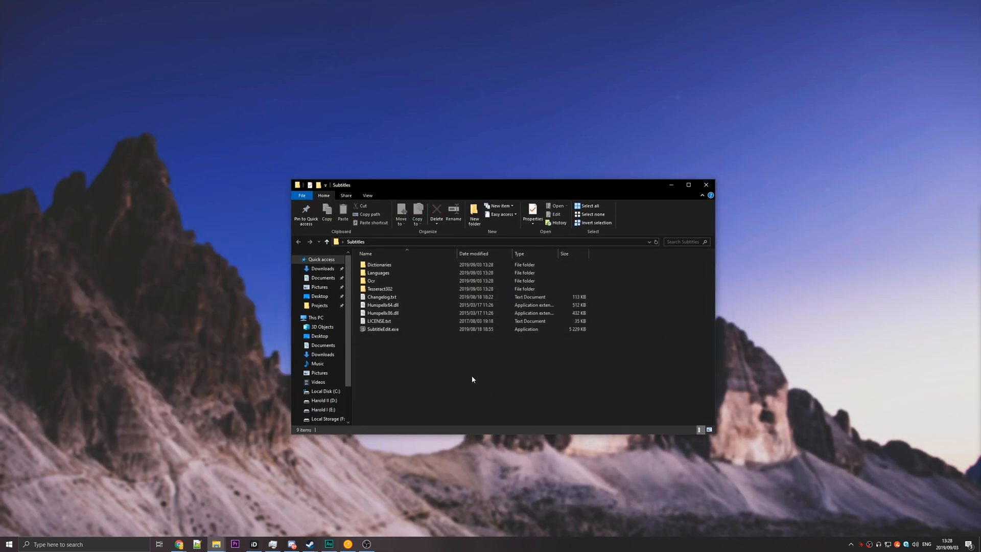
mouse_move(384, 329)
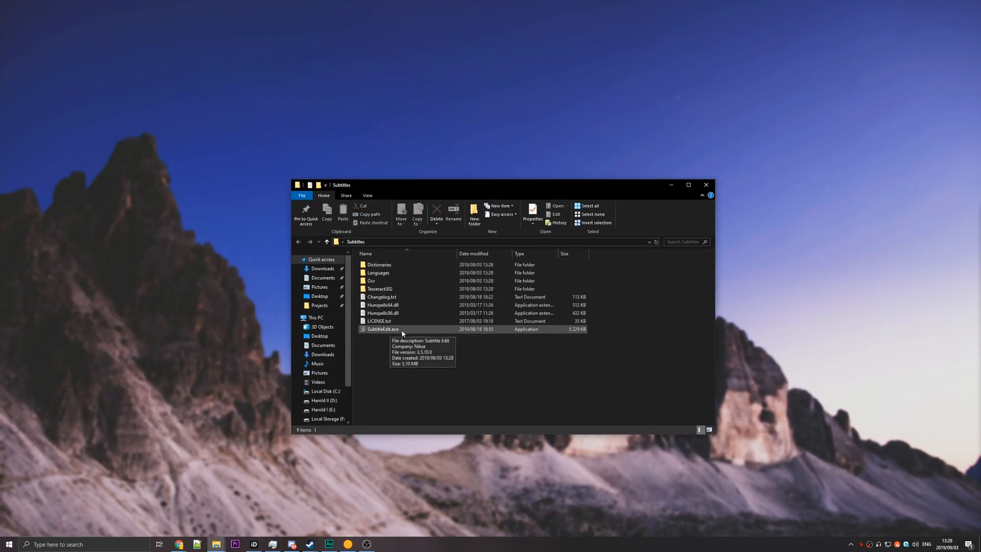
double_click(382, 330)
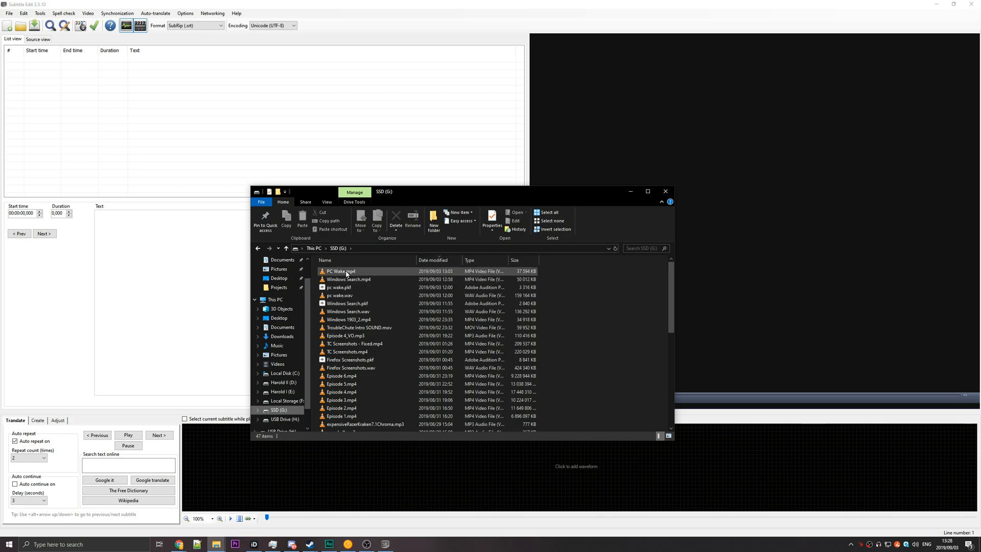
Step: Load PC Wake.mp4 from SSD (G:) into the player, then play and scrub through it
left_click(341, 271)
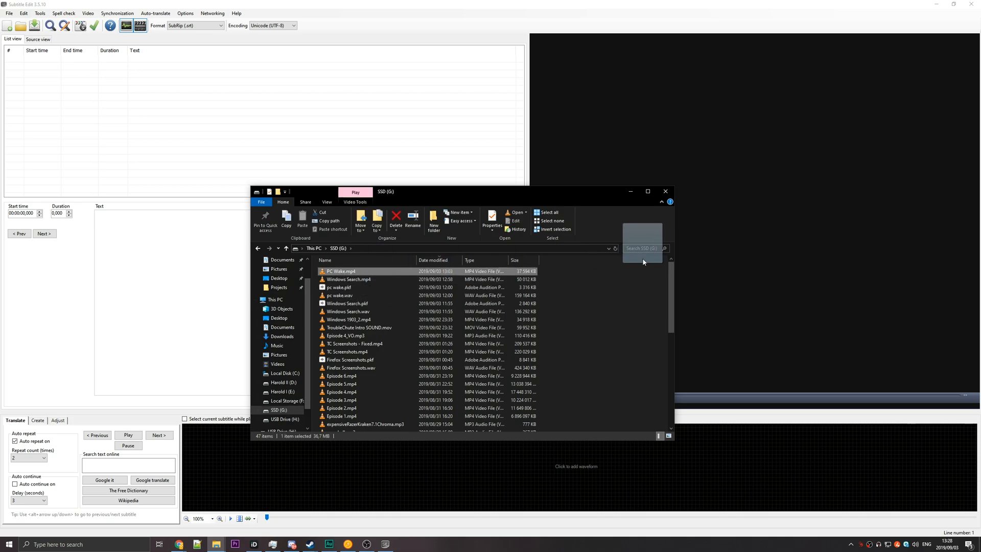
mouse_move(605, 132)
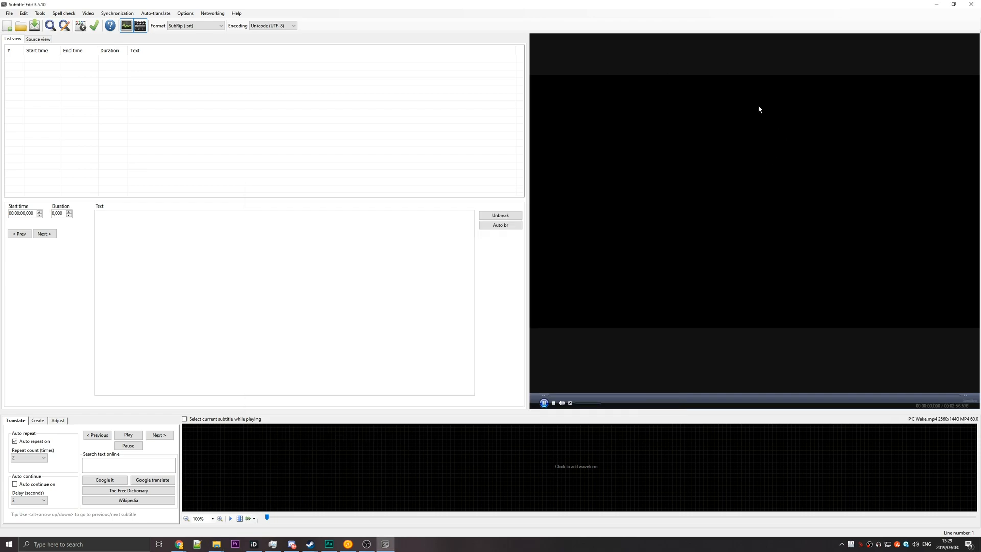
left_click(544, 403)
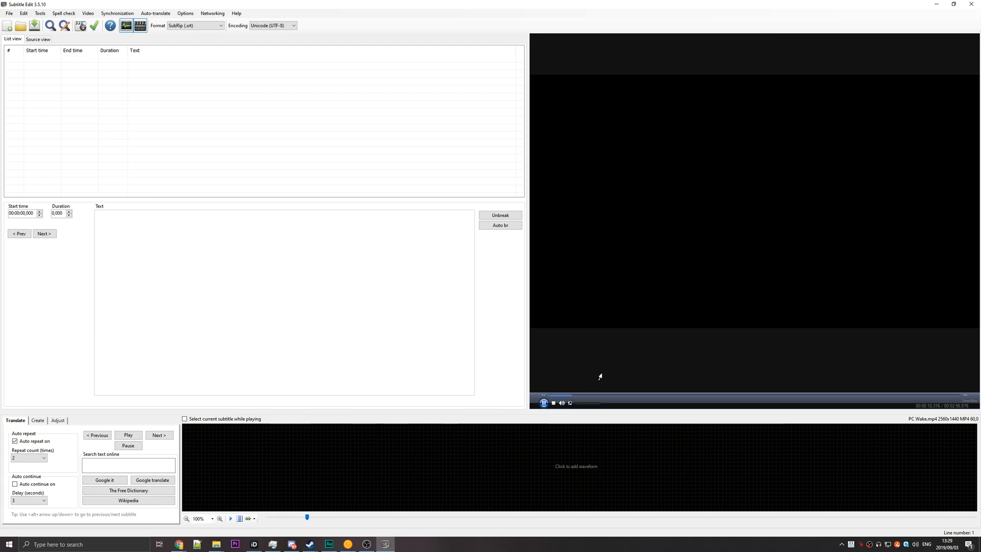
left_click(807, 394)
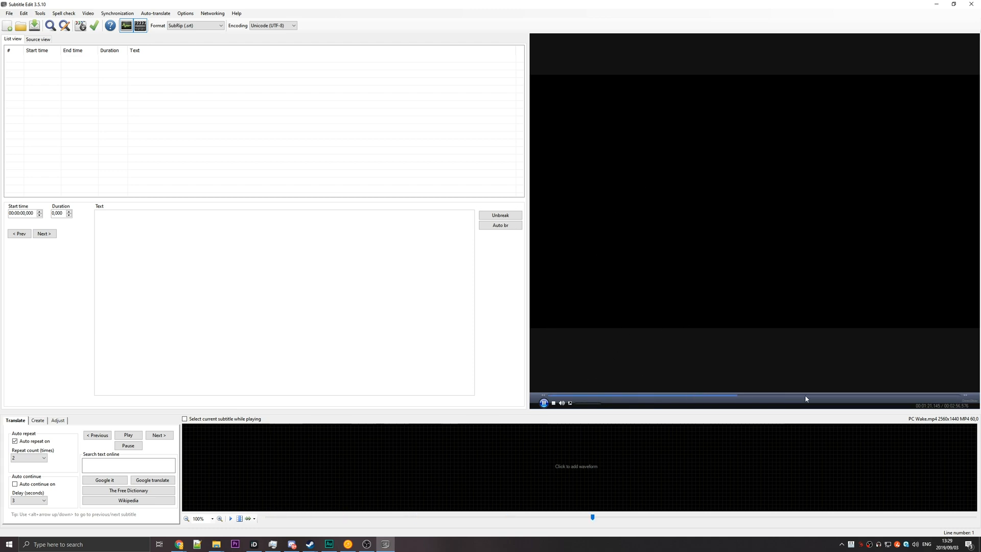
left_click(553, 403)
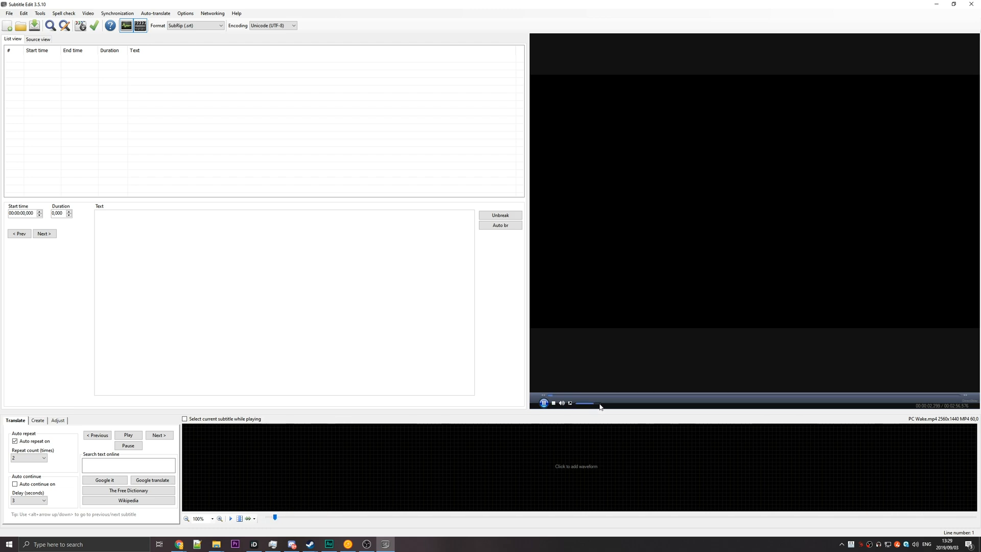
left_click(544, 403)
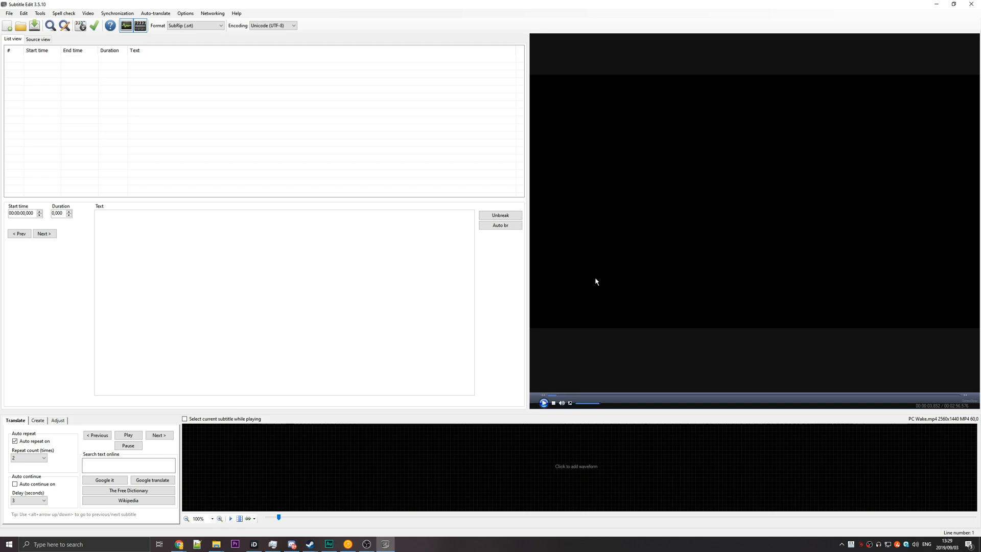
mouse_move(426, 96)
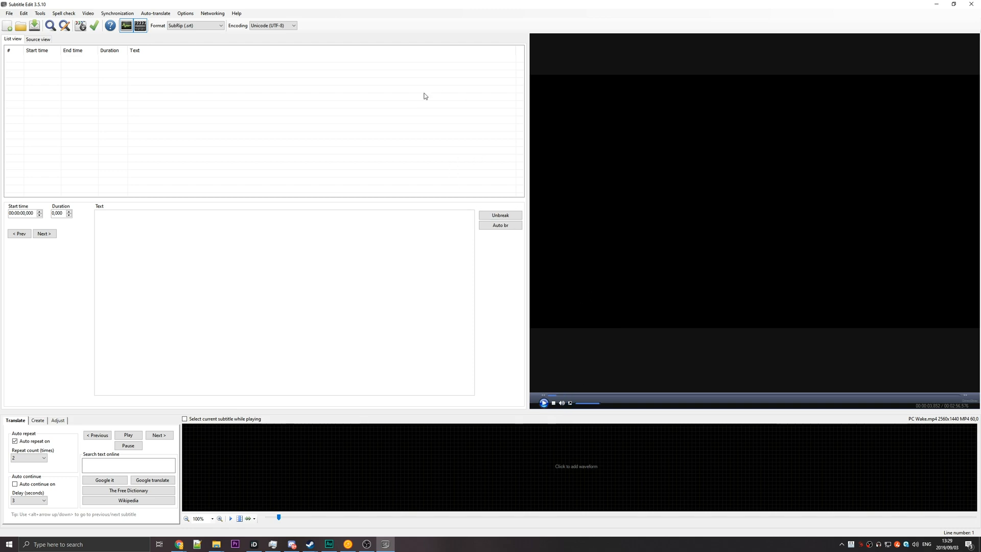
left_click(185, 14)
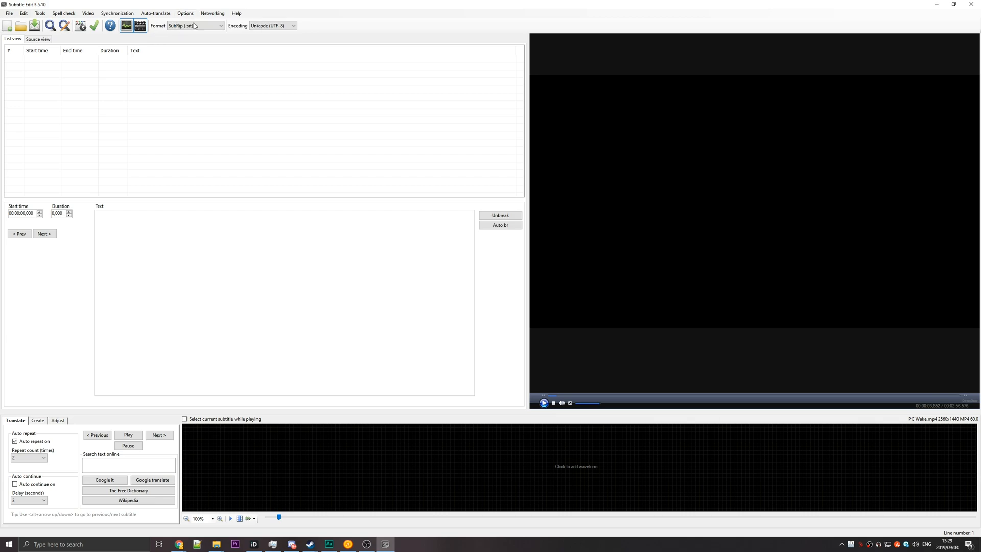
Step: Switch the video engine from DirectShow to VLC media player in Settings > Video player
left_click(185, 14)
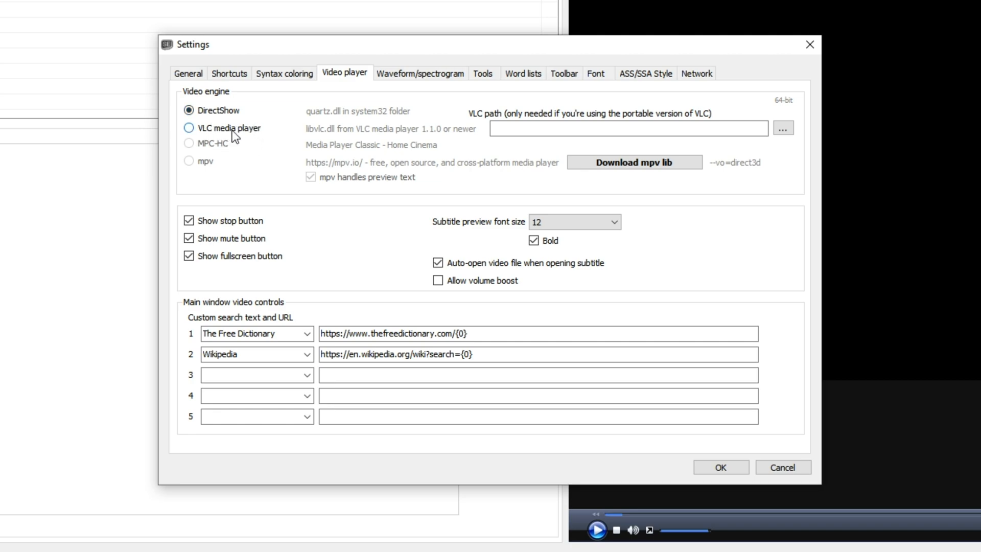
left_click(188, 129)
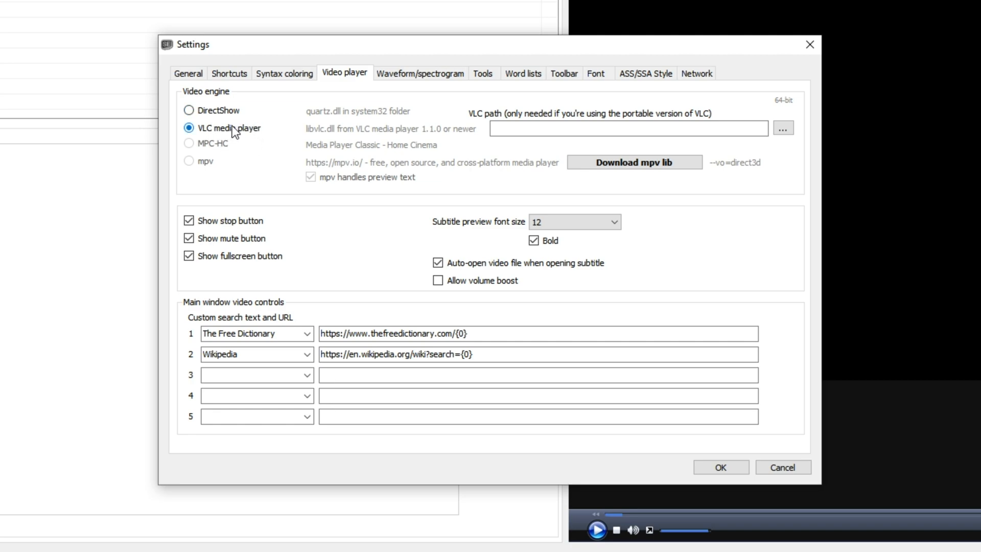
mouse_move(239, 139)
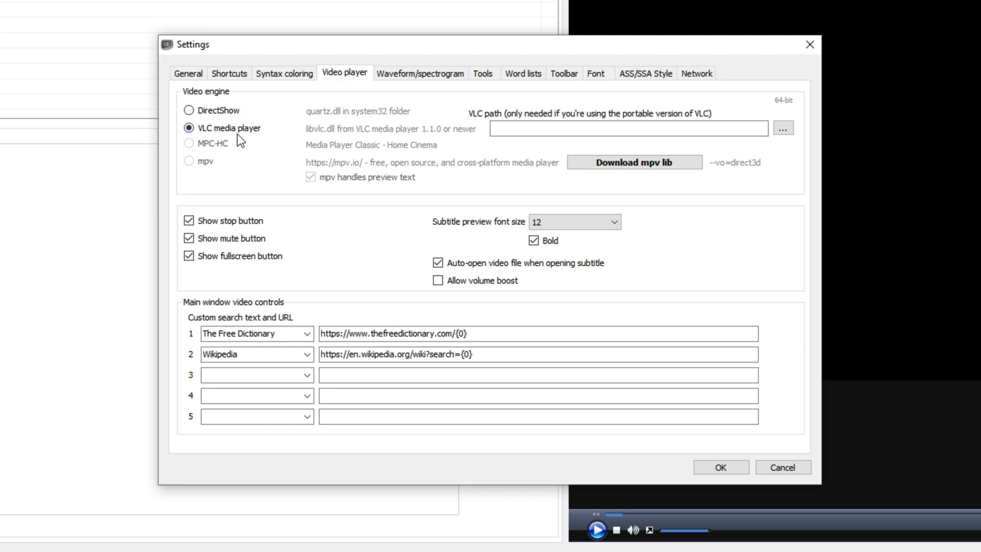
mouse_move(790, 88)
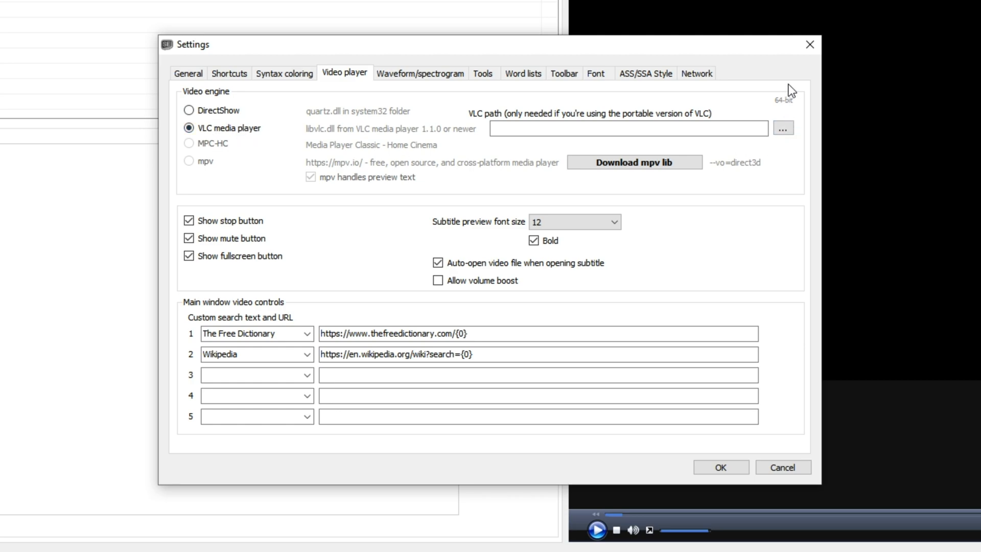
mouse_move(805, 114)
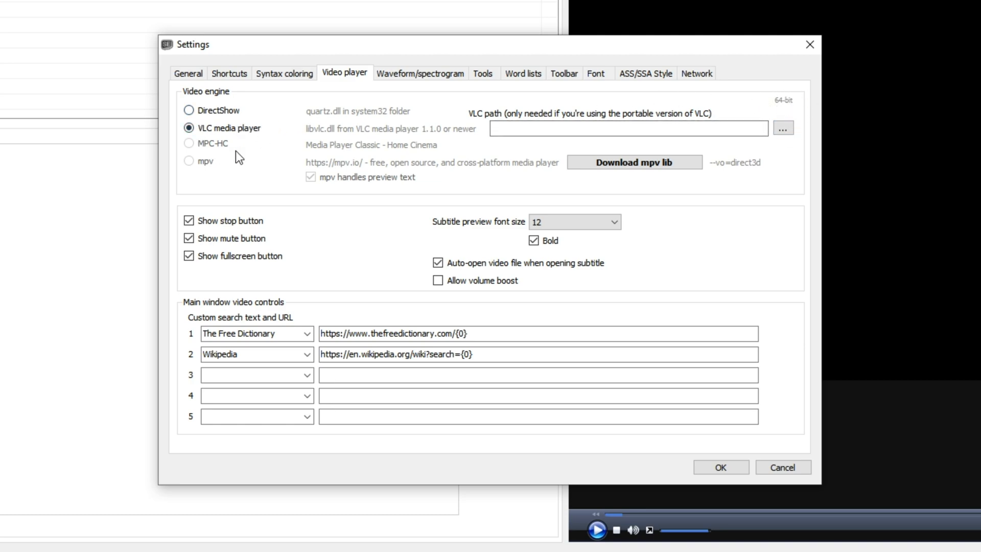
mouse_move(807, 82)
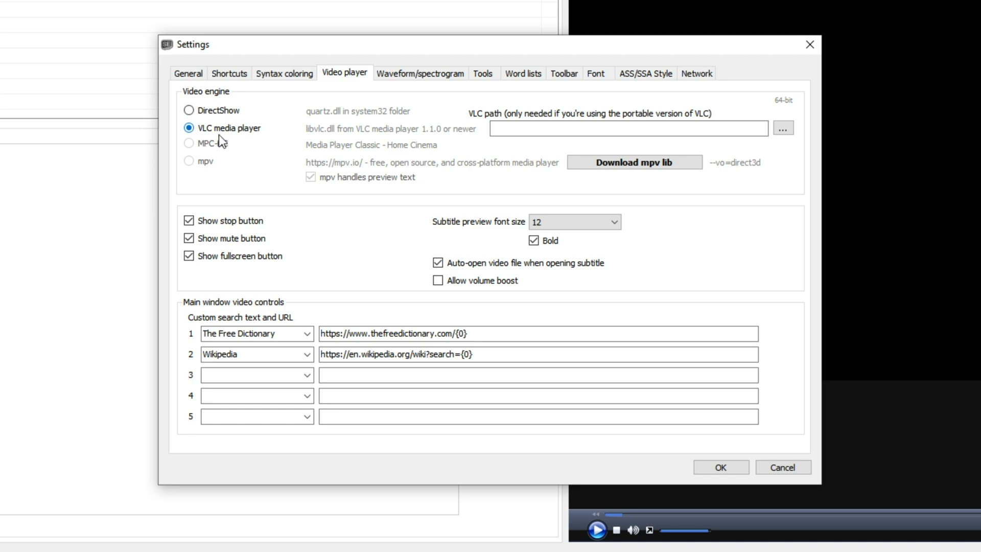
left_click(720, 467)
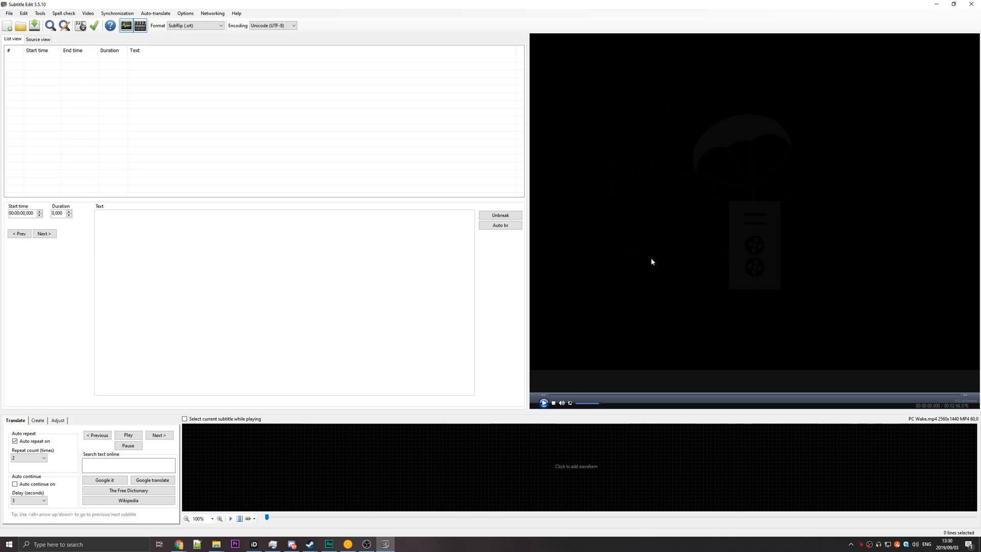
left_click(543, 403)
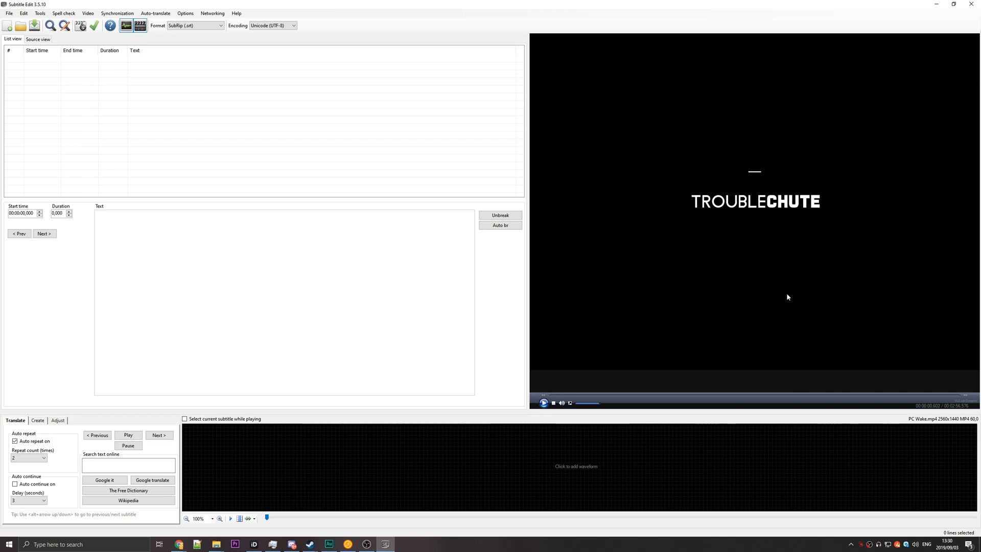
left_click(542, 403)
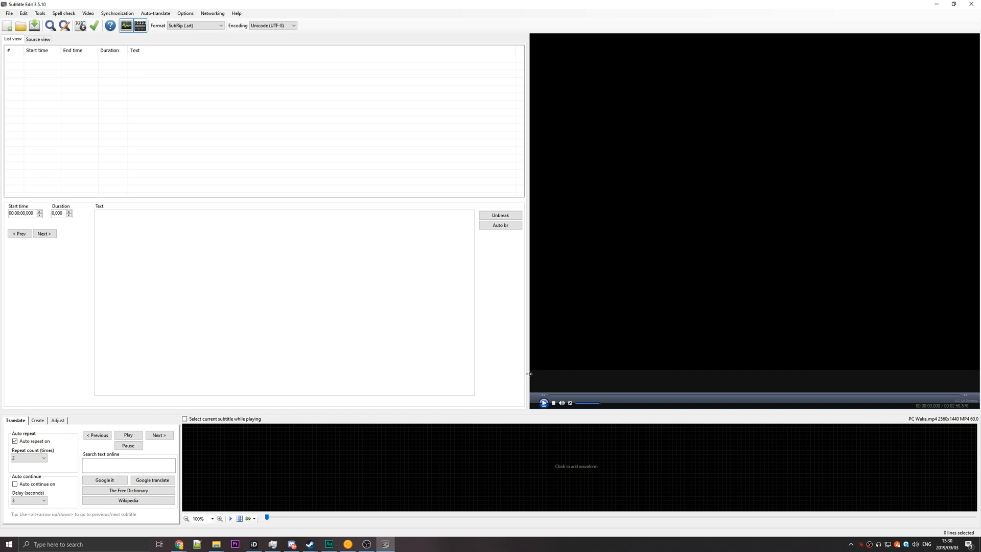
mouse_move(637, 467)
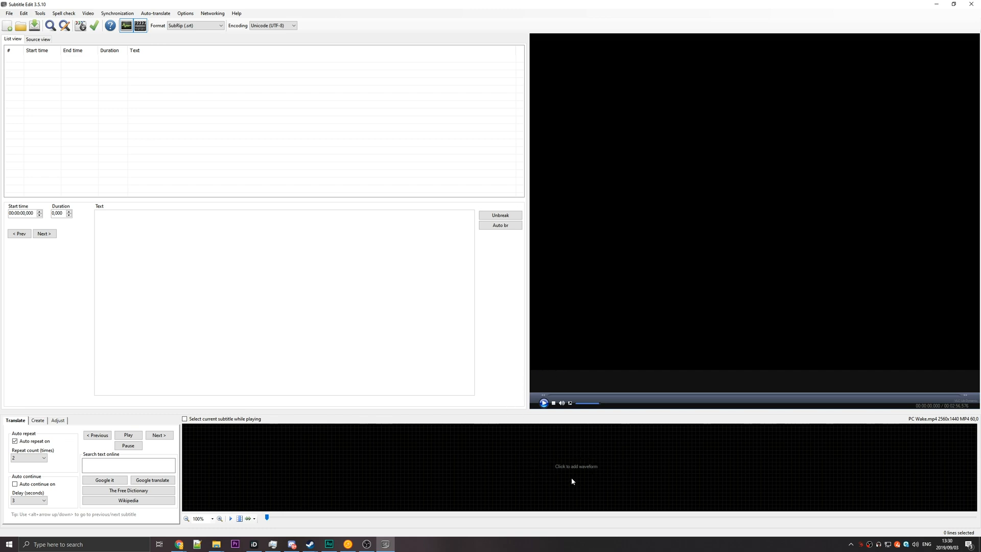
Step: Generate the audio waveform, pause playback where speech begins and show the Create tools
left_click(576, 466)
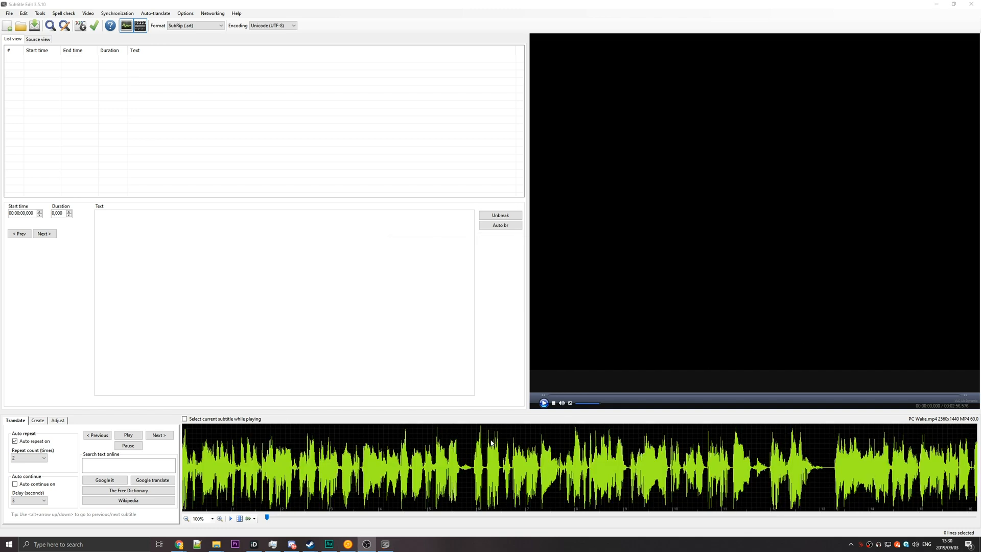
mouse_move(322, 508)
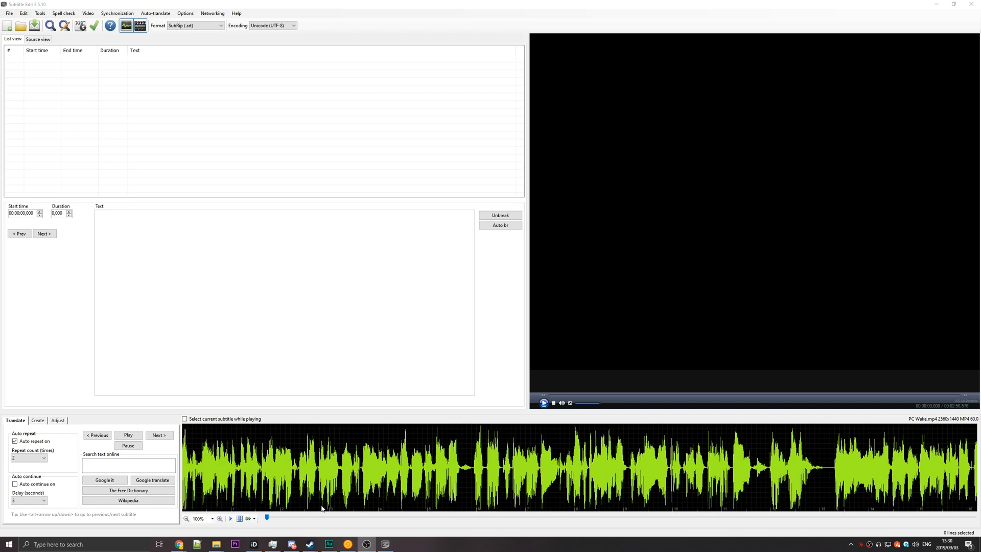
mouse_move(355, 475)
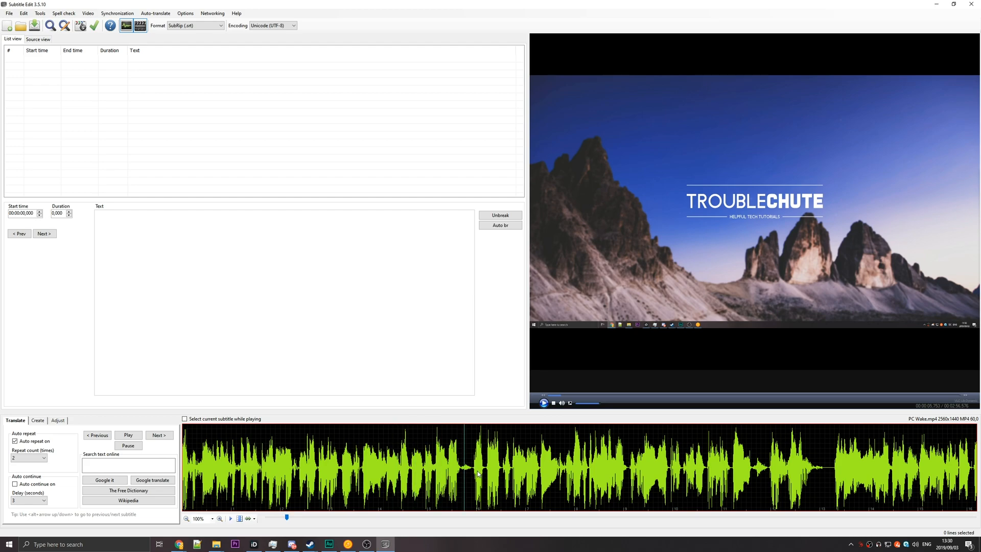
mouse_move(442, 447)
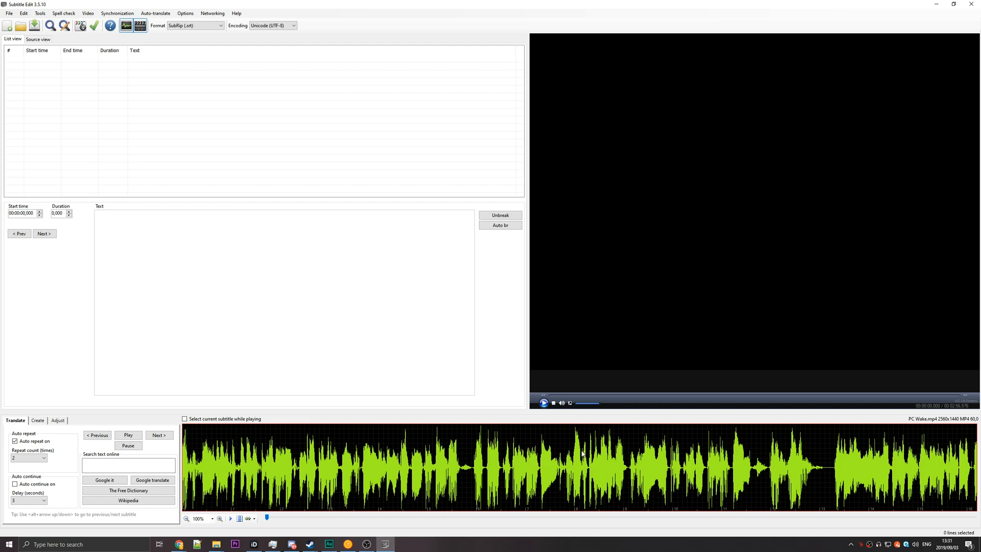
mouse_move(568, 419)
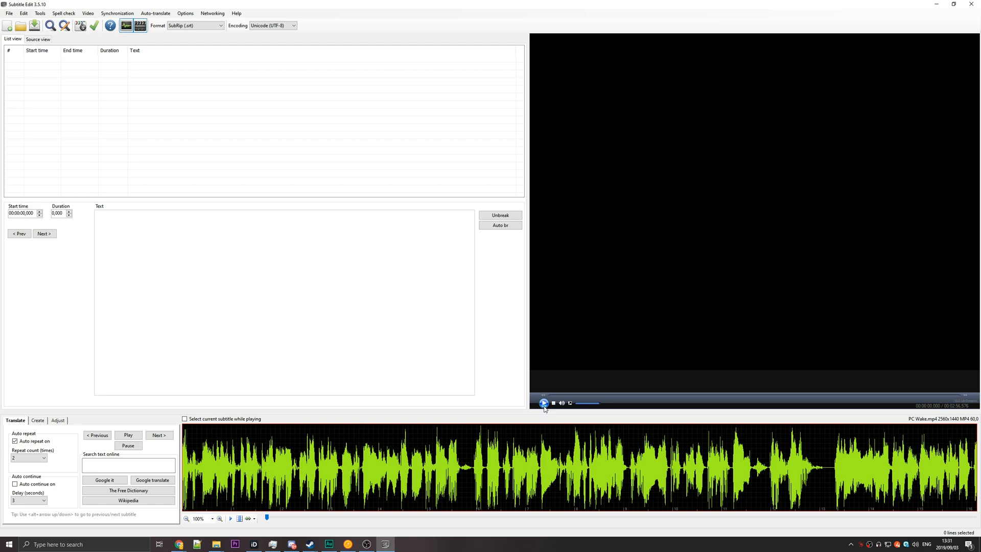
left_click(543, 403)
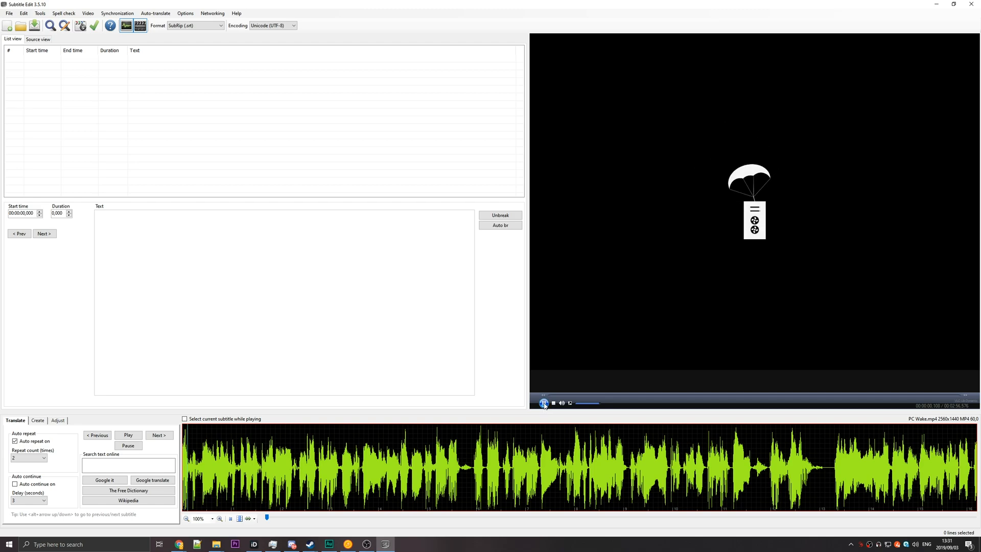
left_click(543, 403)
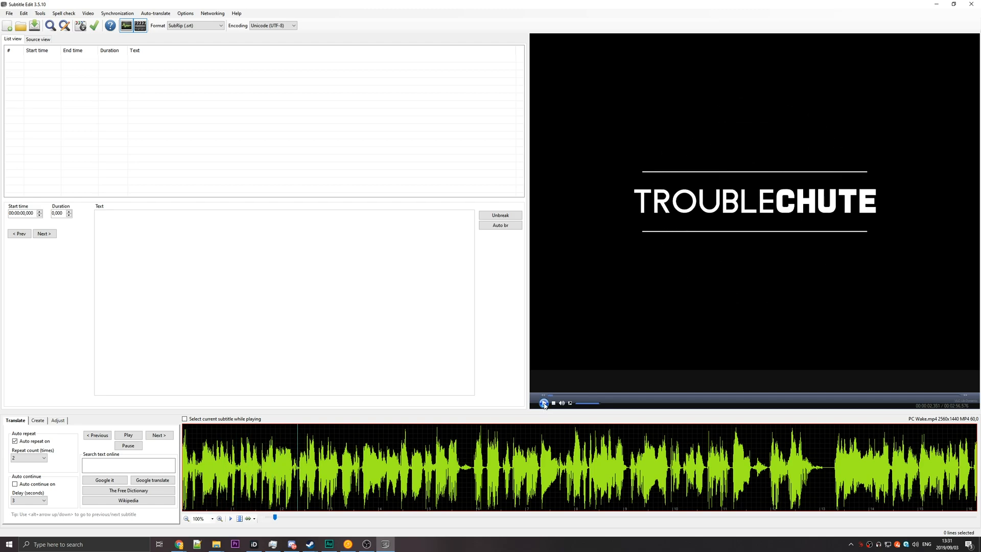
left_click(544, 402)
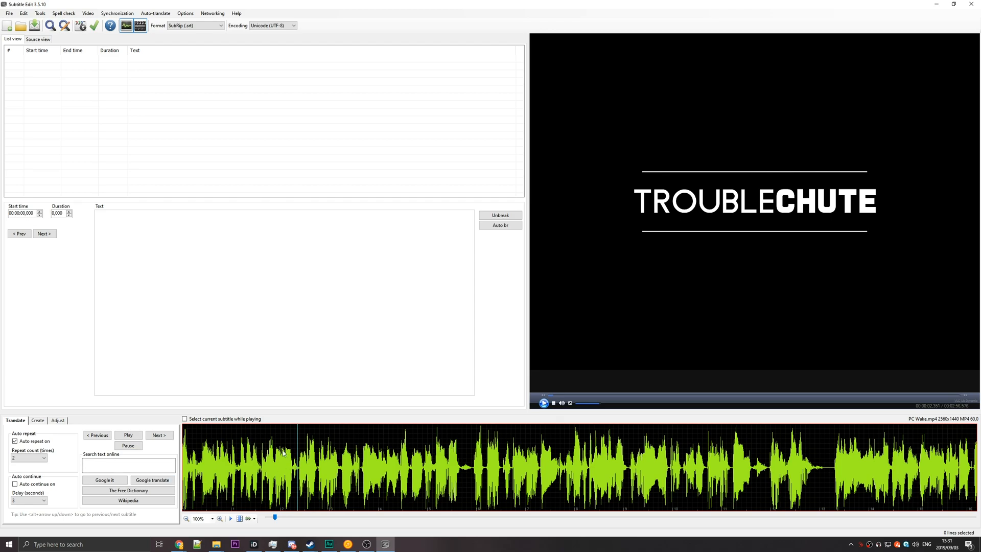
mouse_move(298, 485)
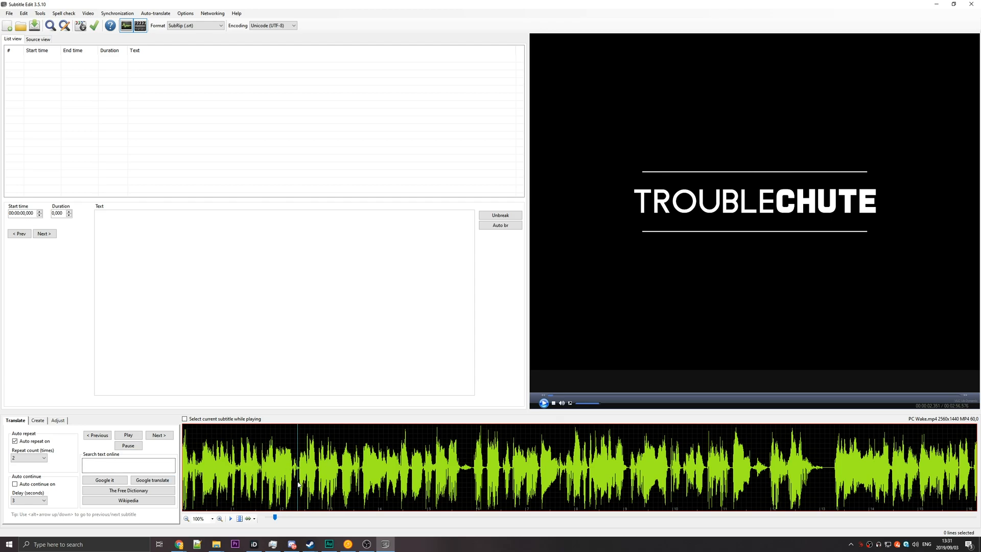
mouse_move(219, 471)
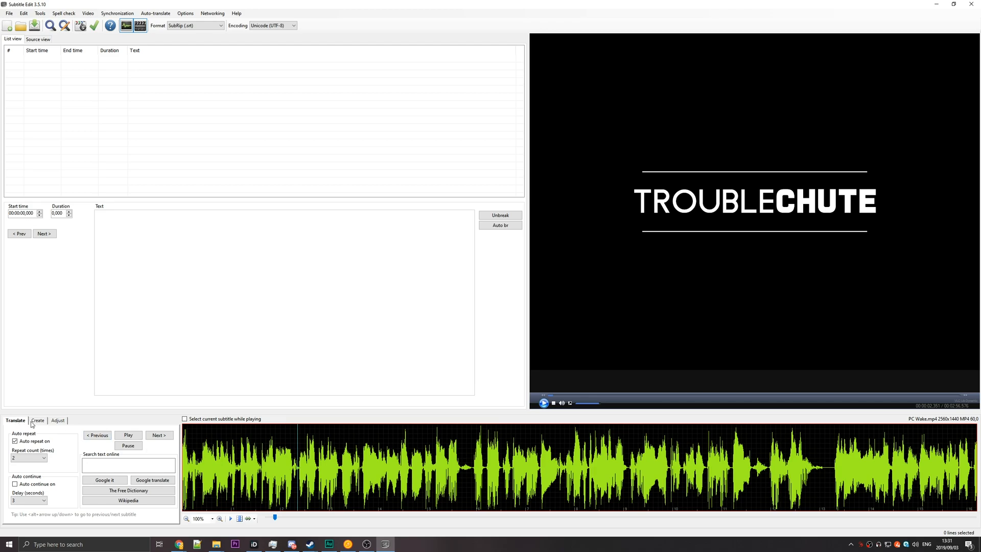
left_click(37, 420)
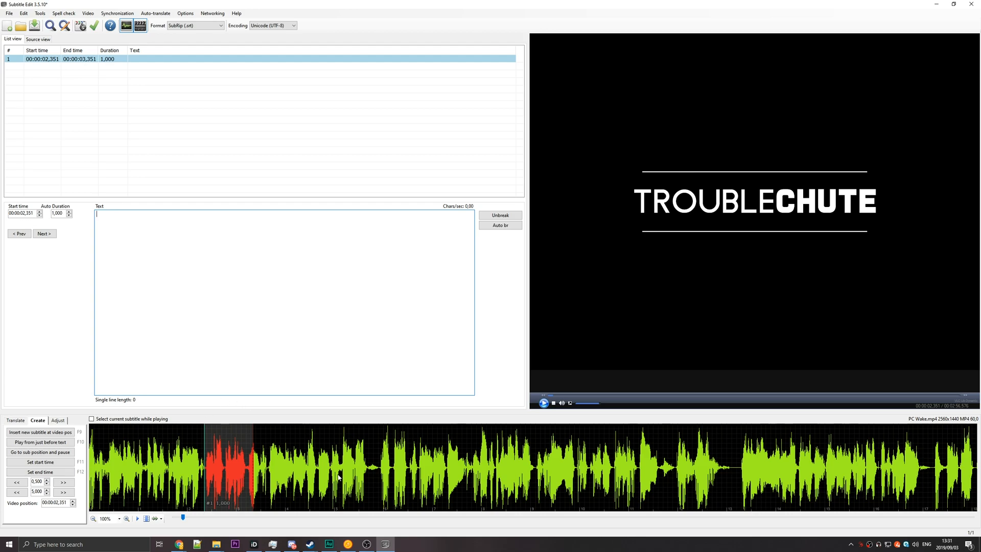
Step: Enter "What's up guys, TechNobo here for TroubleChute." and auto-break it into two lines
type("What's up")
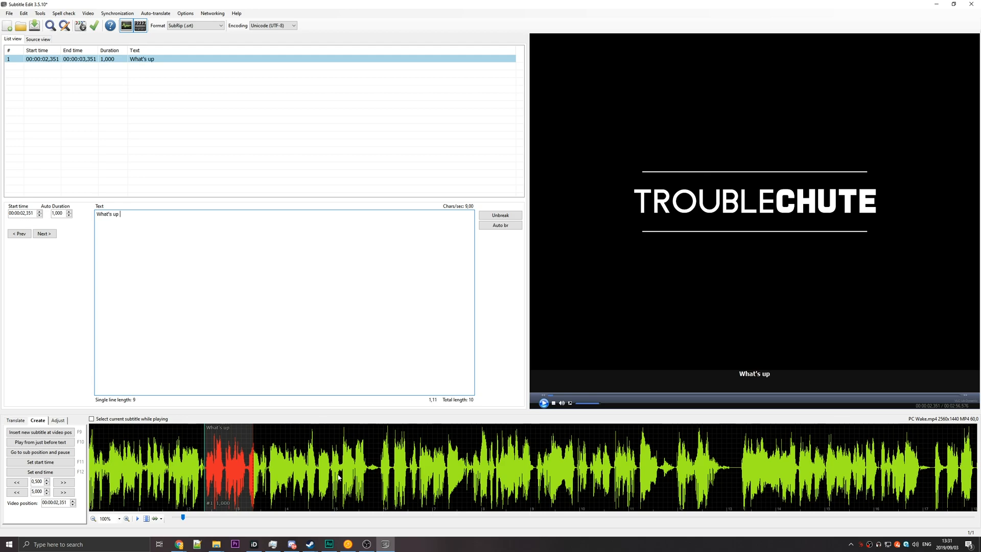
type("guys, TechNobo h")
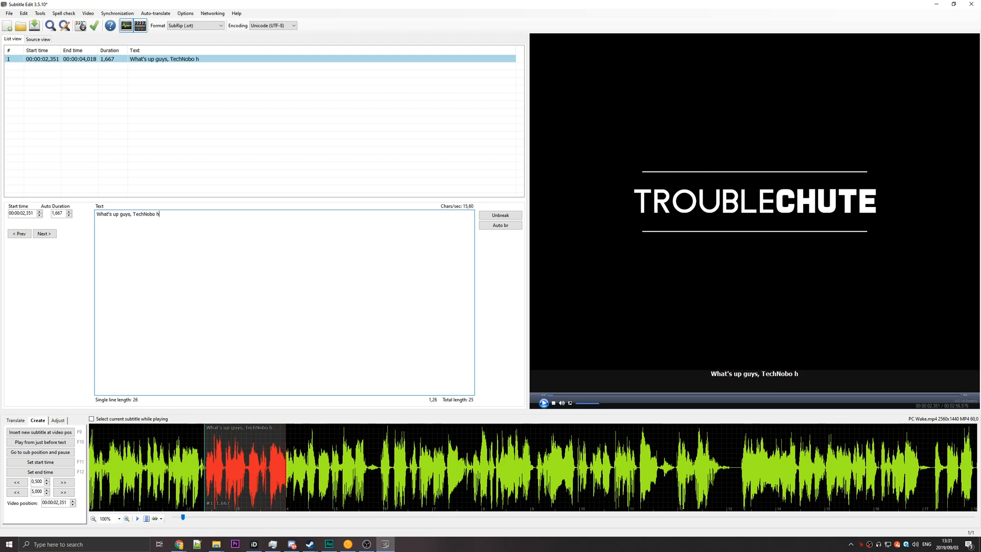
type("ere for TroubleChute.")
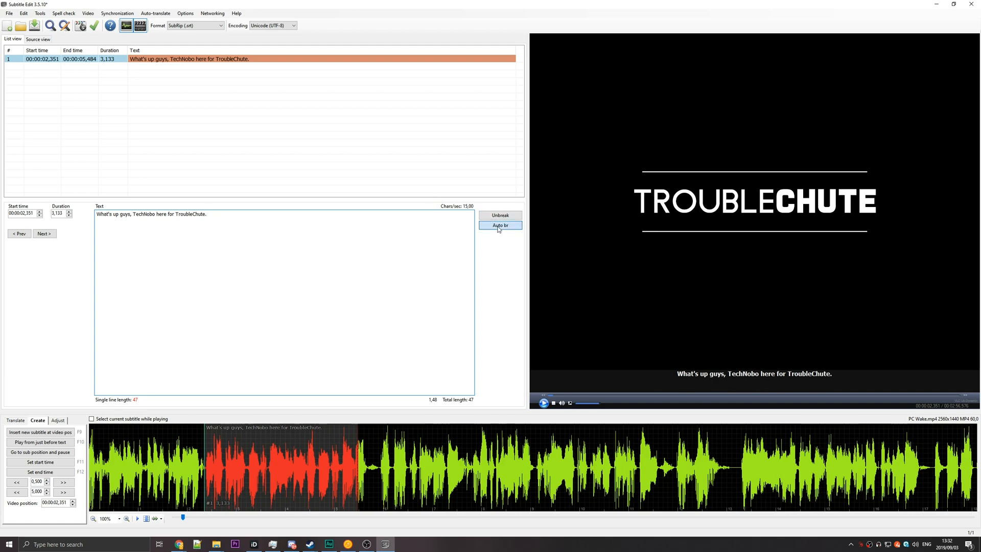
left_click(500, 225)
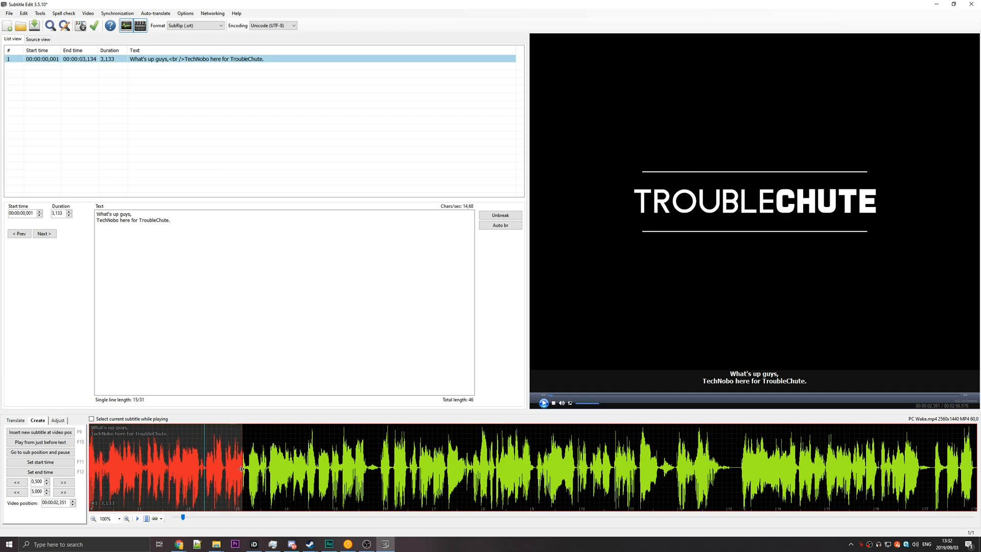
Step: Drag the first subtitle's end back to about 2.34 s on the waveform and reselect it
left_click_drag(242, 469, 205, 470)
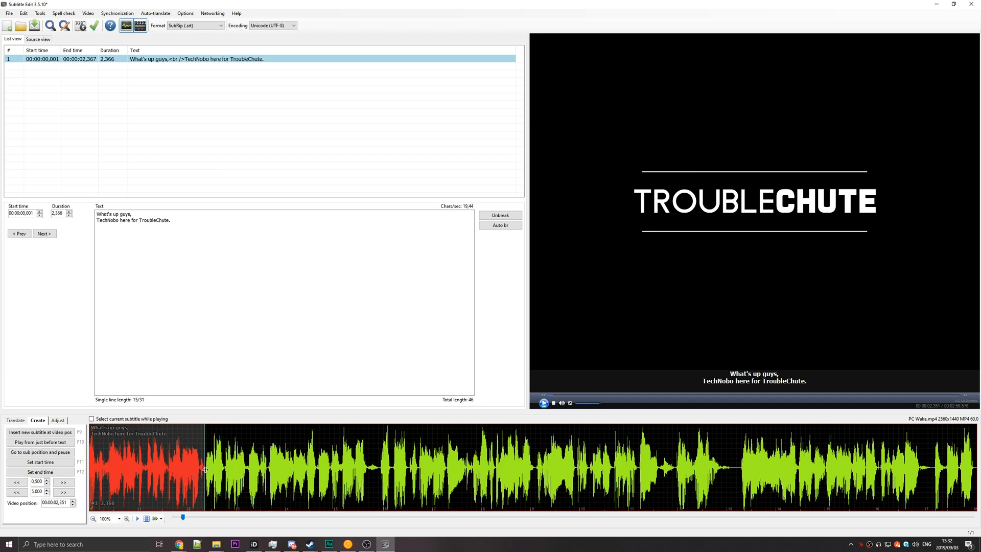
left_click(40, 442)
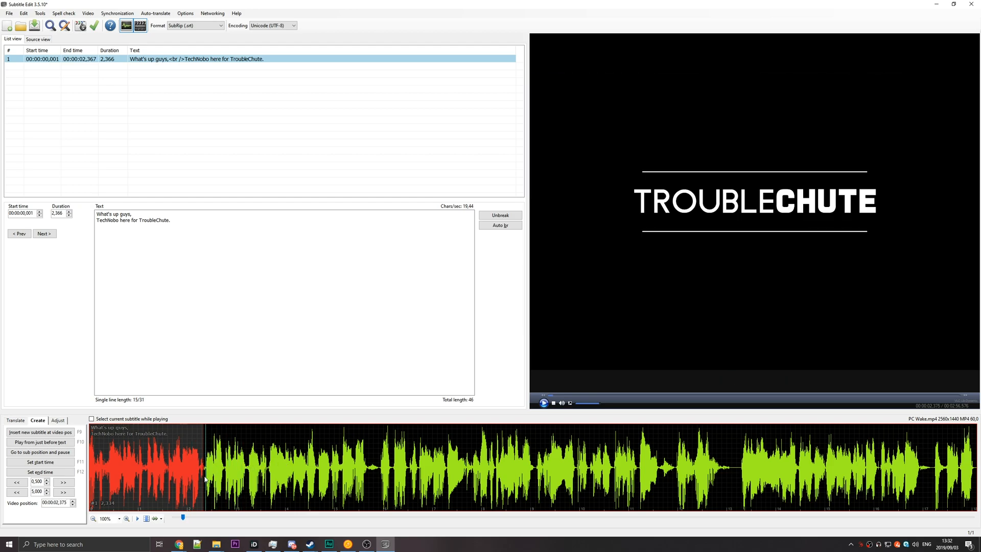
mouse_move(206, 490)
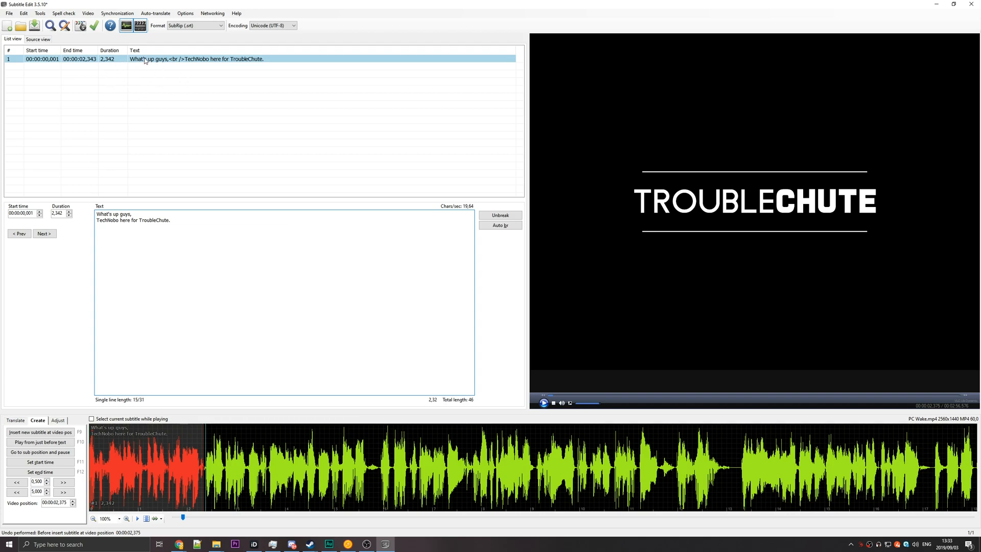
left_click(188, 58)
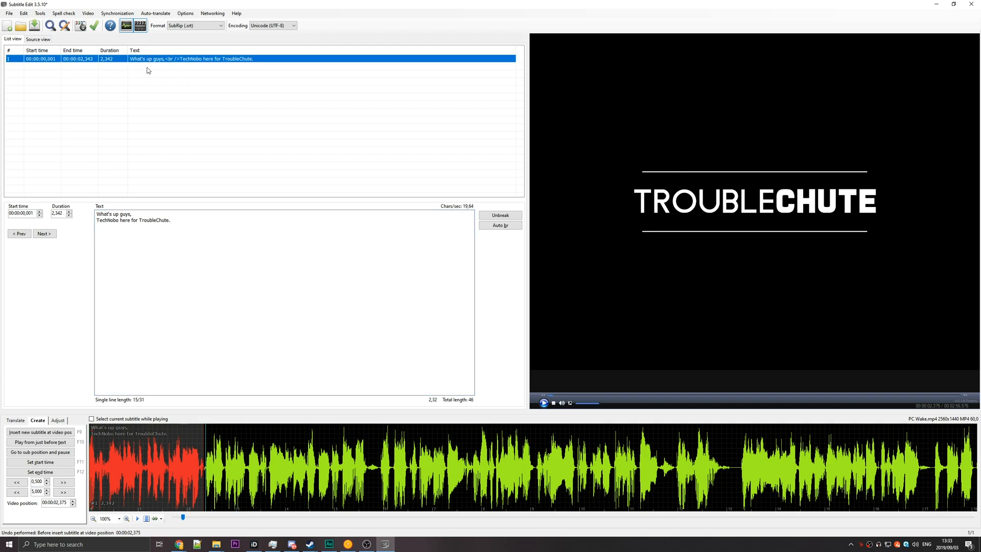
mouse_move(191, 439)
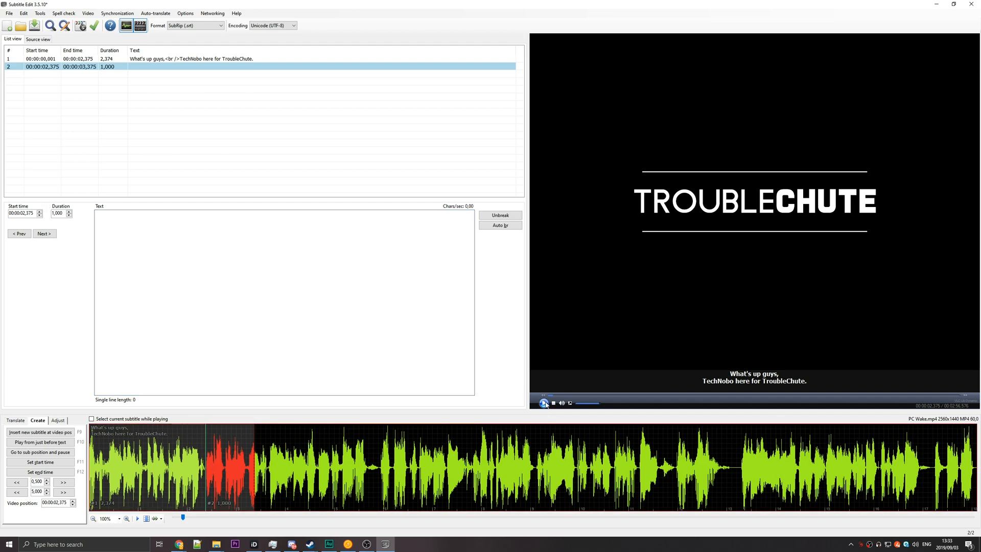
Step: Enter "And today I've got a video exaplining how to" as subtitle 2 and auto-break it into two lines
left_click(544, 402)
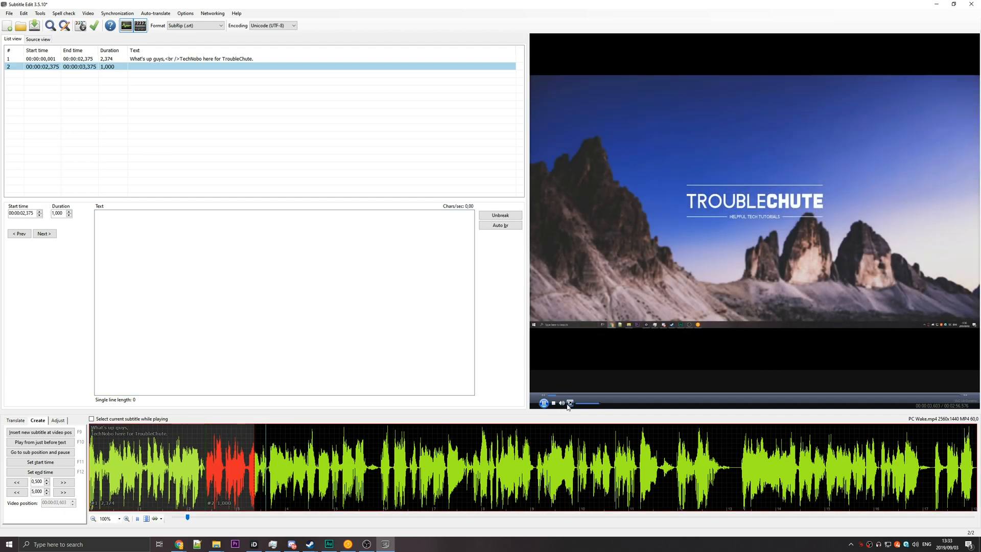
left_click(553, 403)
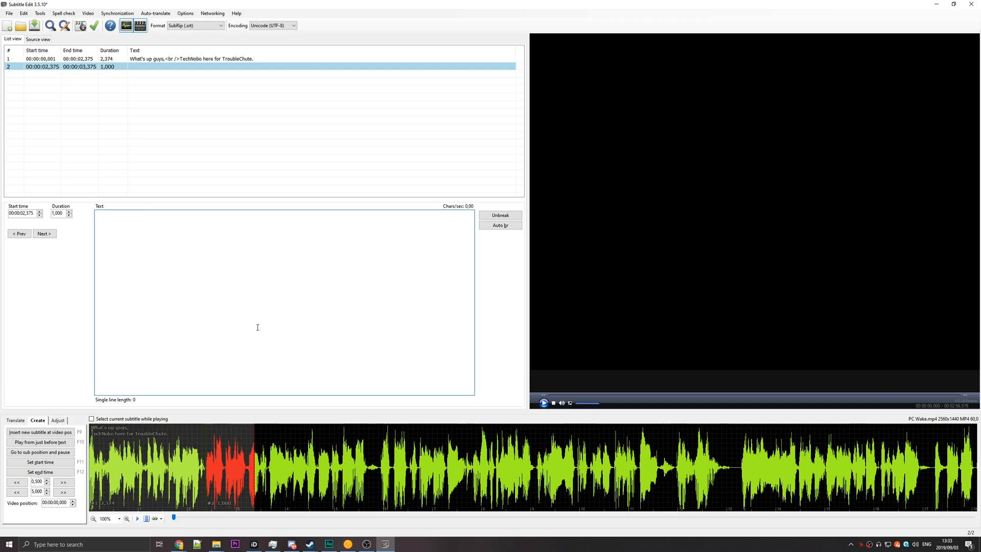
type("And today I've")
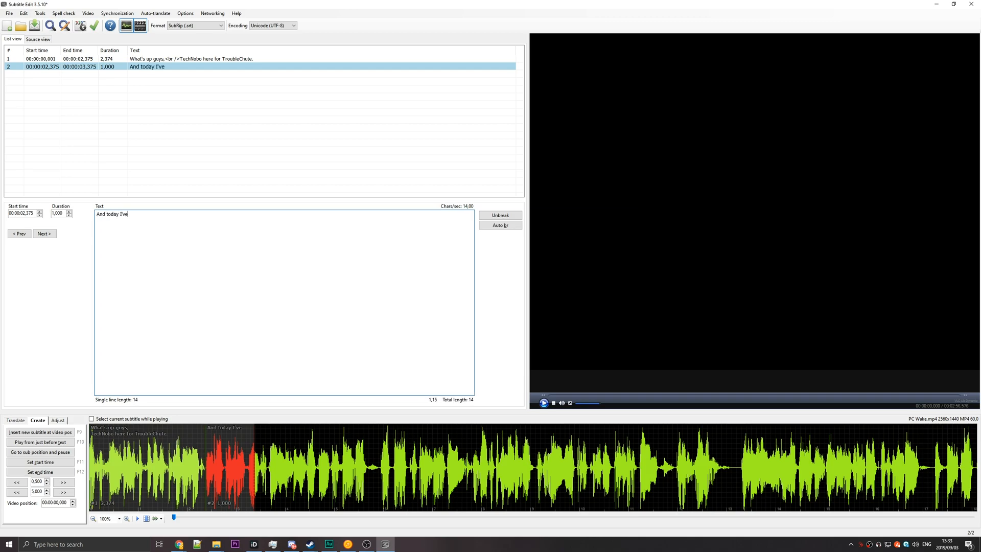
type("got a video exaplinging how to")
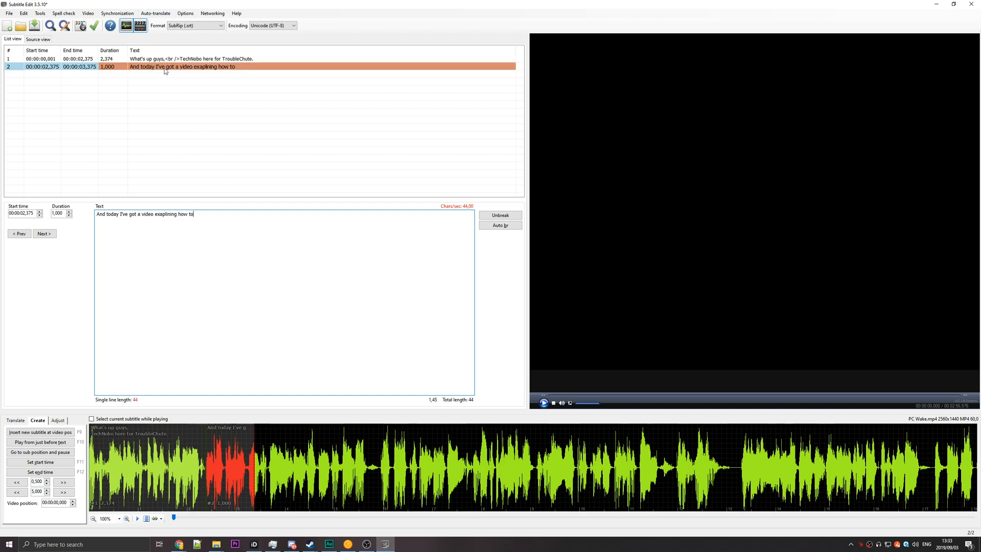
left_click(544, 402)
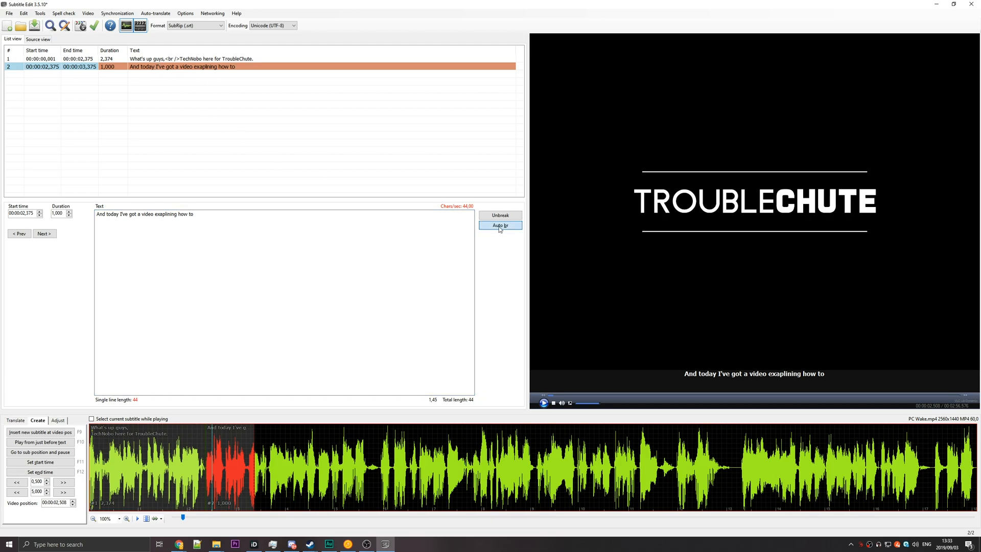
left_click(500, 225)
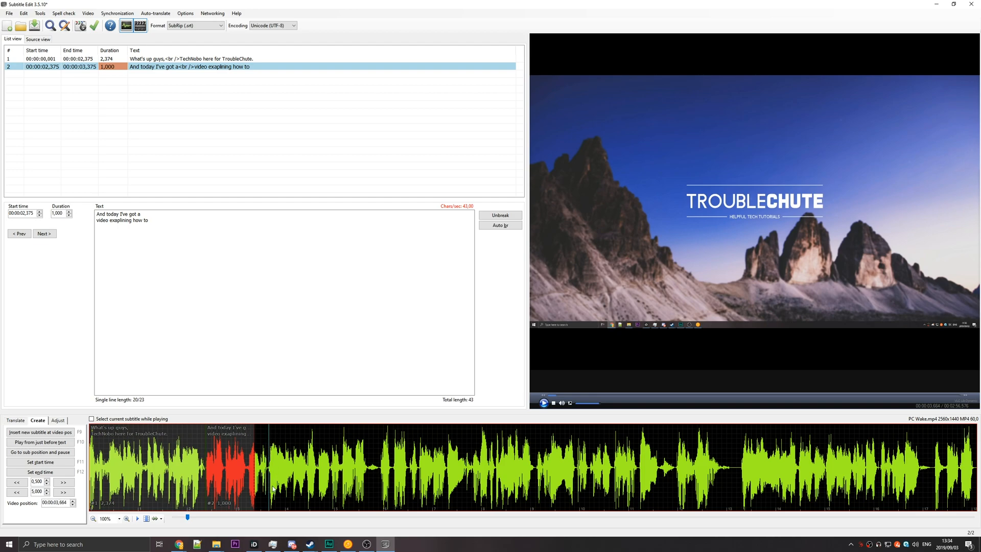
mouse_move(281, 456)
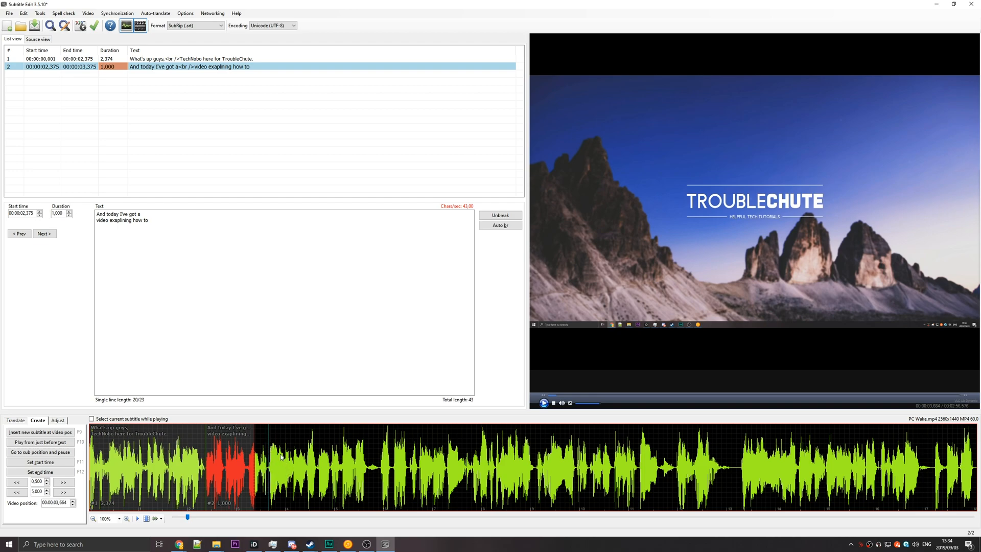
Step: Drag subtitle 2's edges on the waveform to run from 2.400 to 4.148 s
left_click_drag(256, 463, 265, 463)
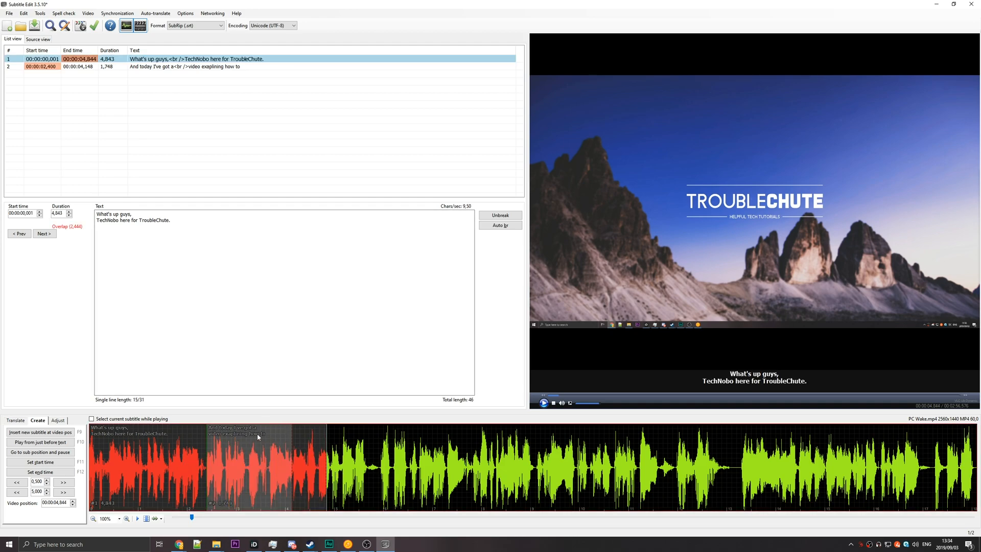
left_click(258, 457)
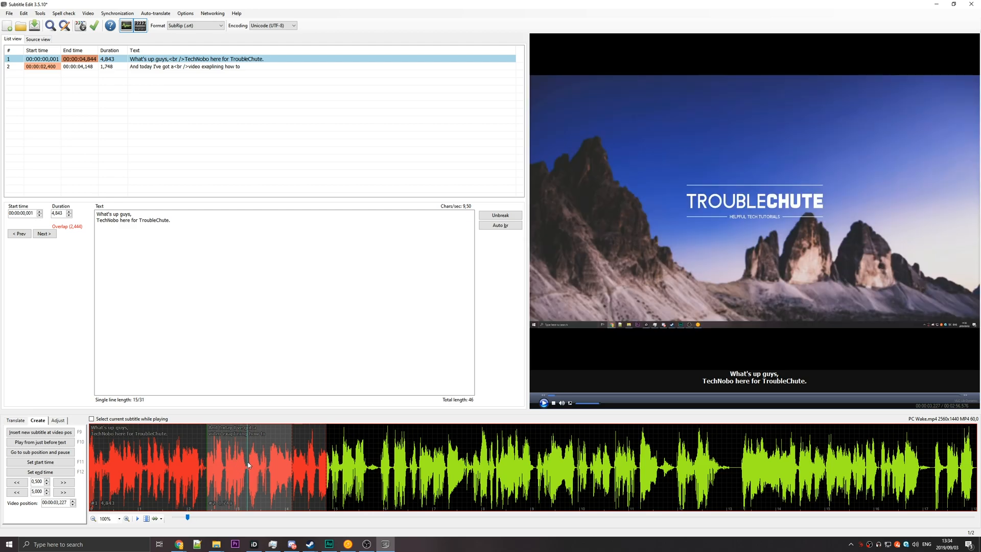
mouse_move(300, 451)
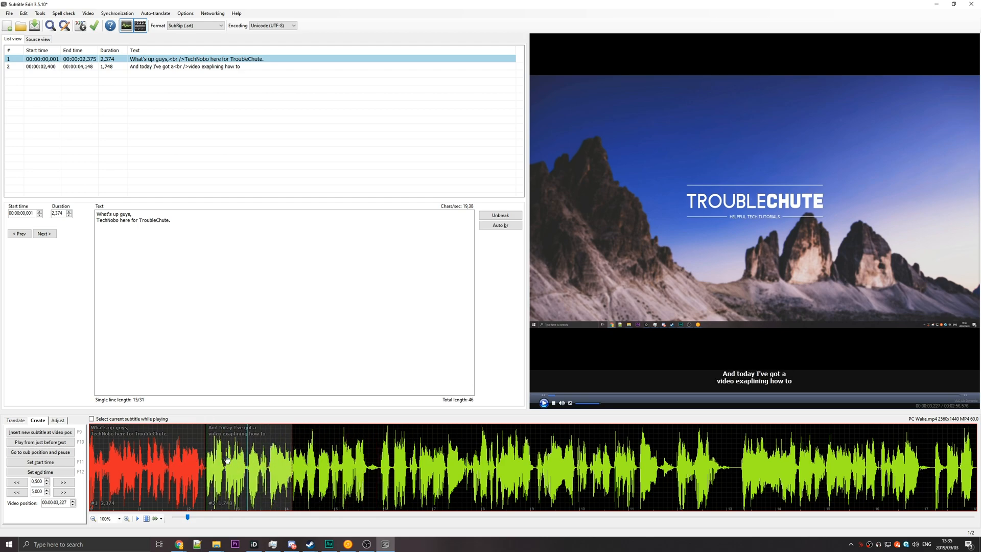
mouse_move(269, 470)
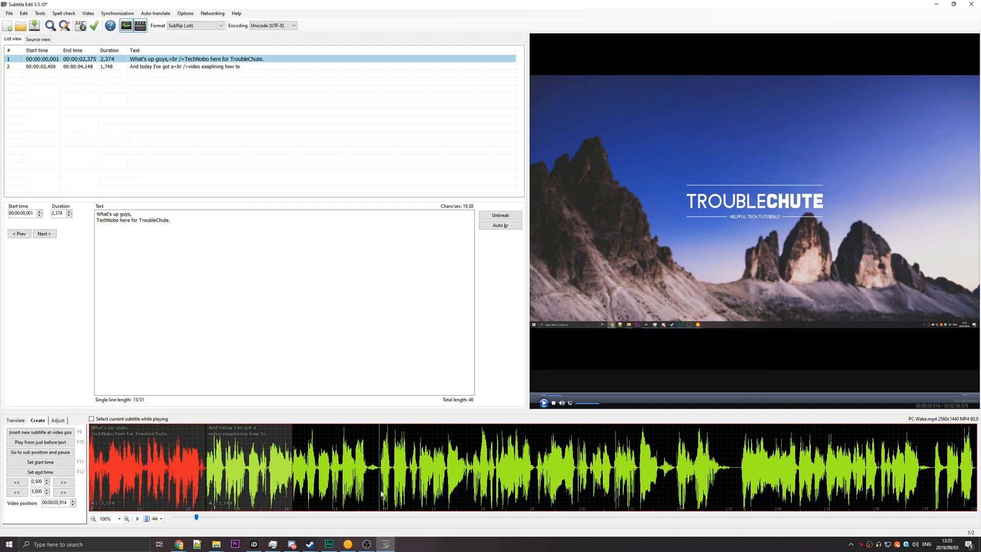
Step: Add a third subtitle at 5.930–7.281 s with placeholder text "asdmalskdmasd kmasdlakms d" and adjust waveform zoom
left_click(543, 402)
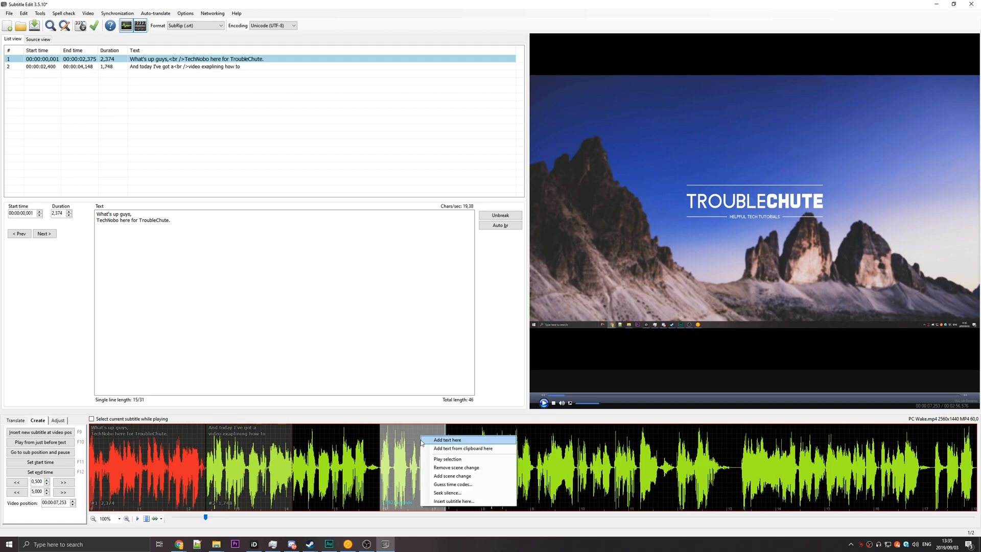
mouse_move(462, 448)
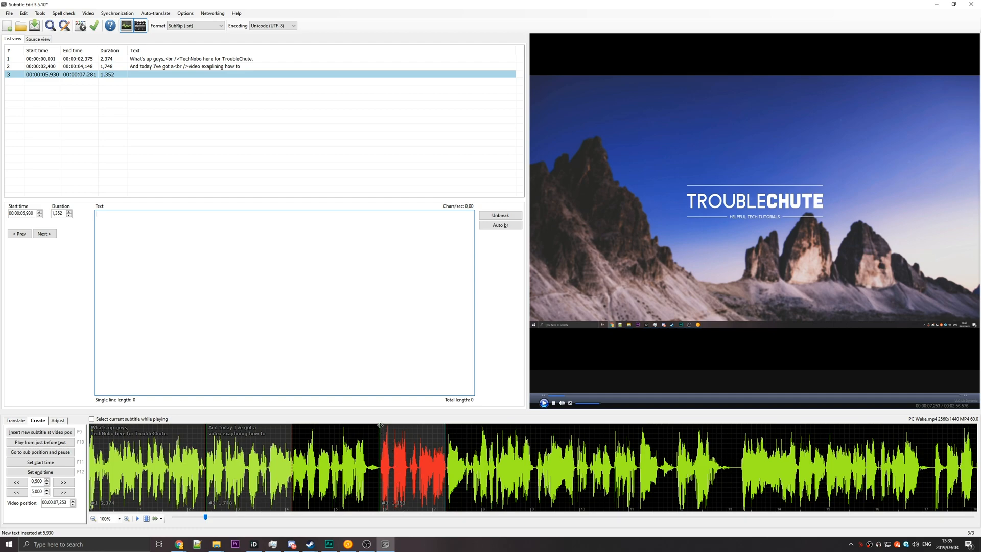
mouse_move(386, 515)
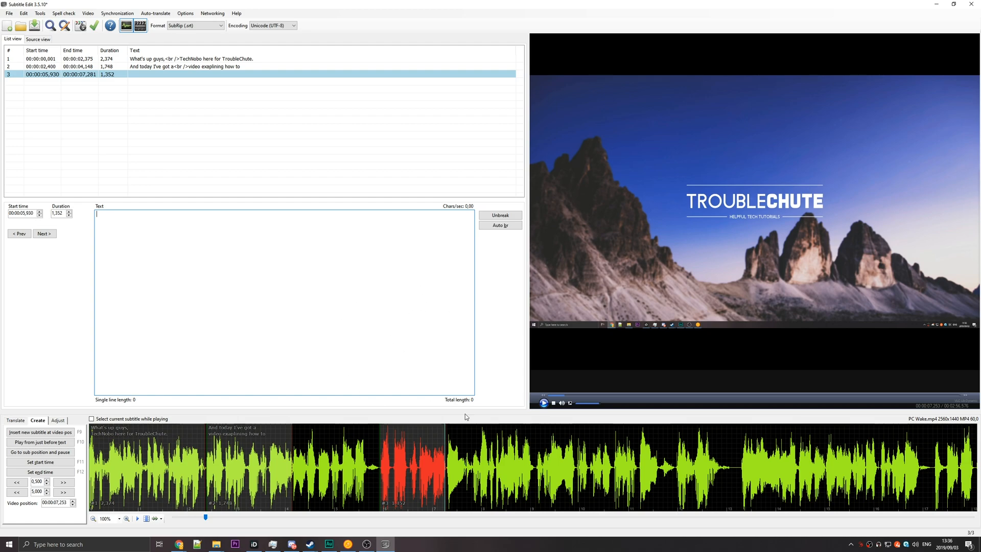
mouse_move(499, 394)
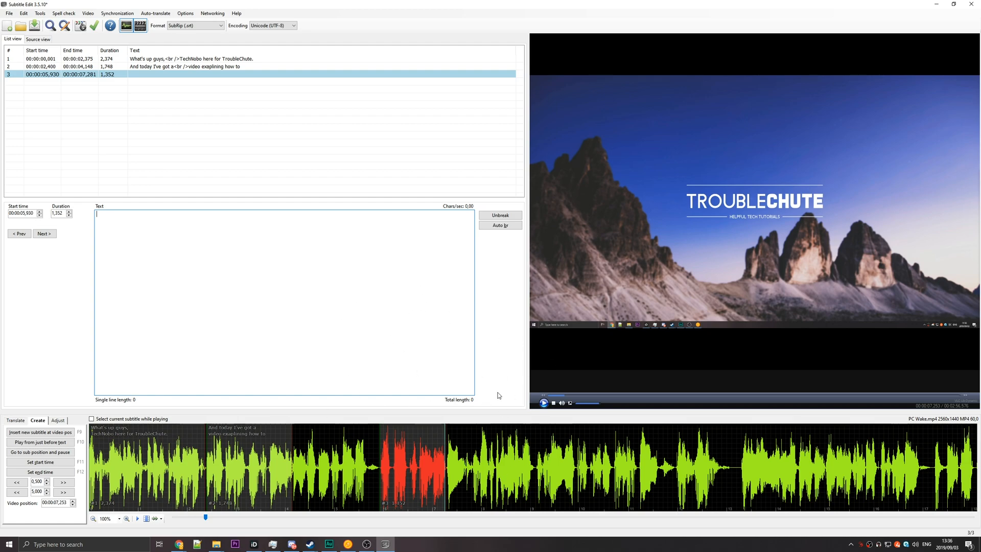
type("asdmalskdmasd kmasdlakms d")
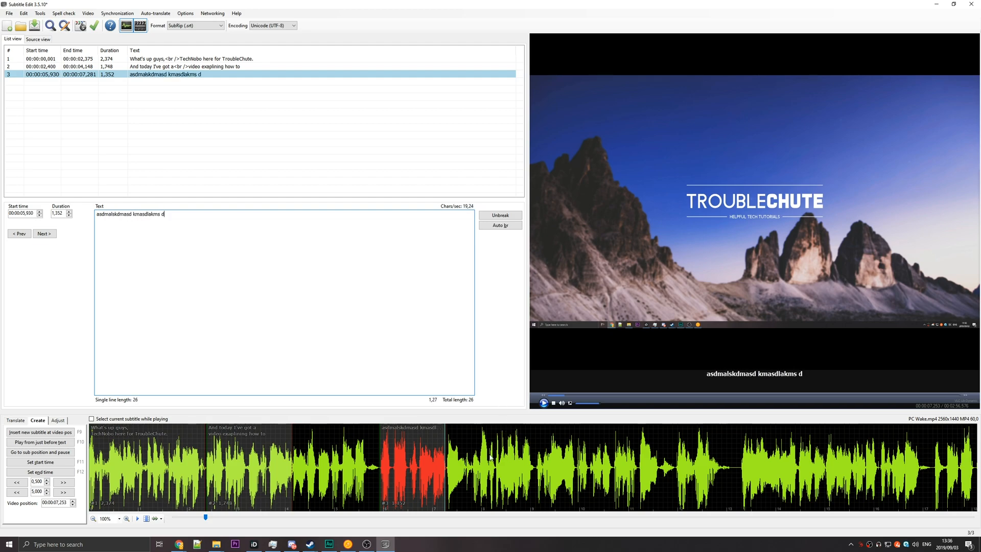
left_click(92, 518)
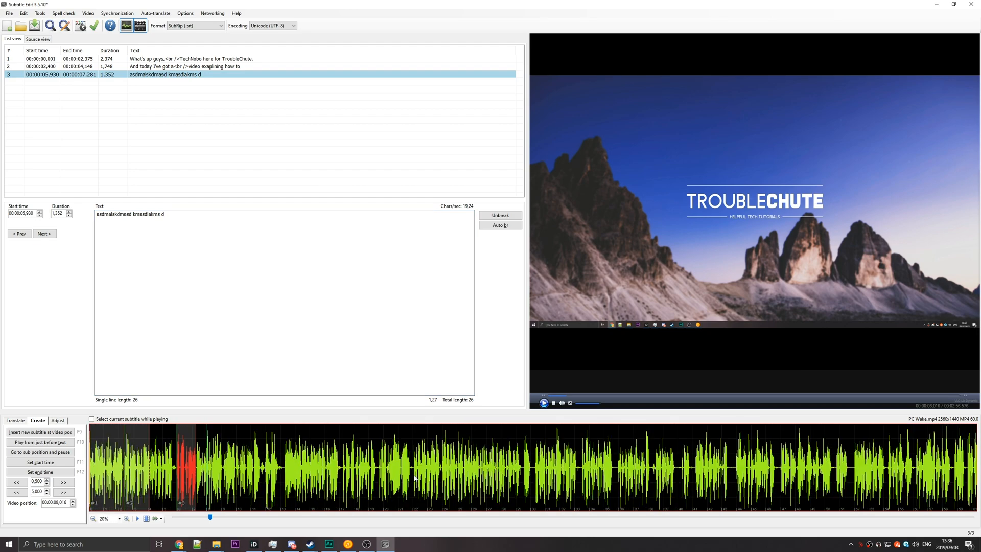
left_click(127, 518)
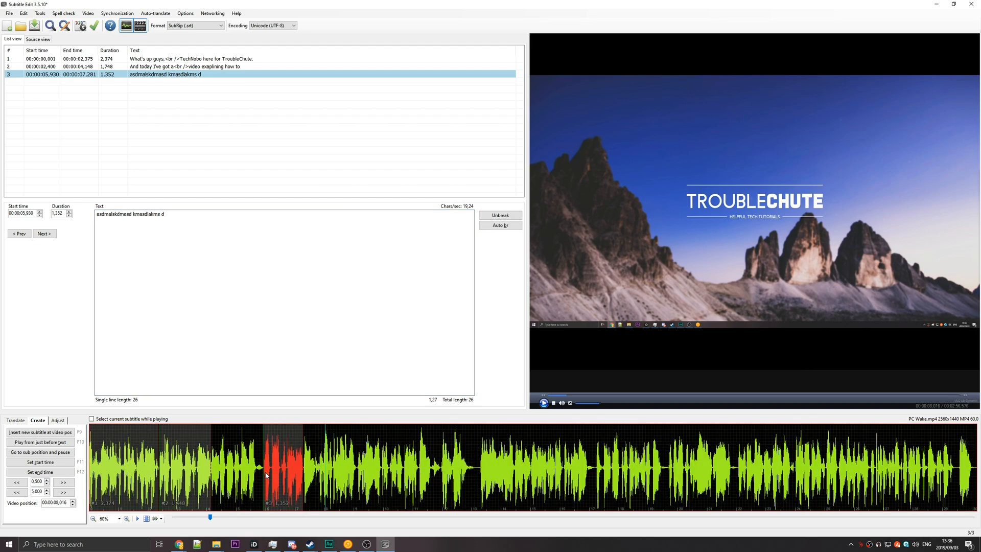
left_click(126, 518)
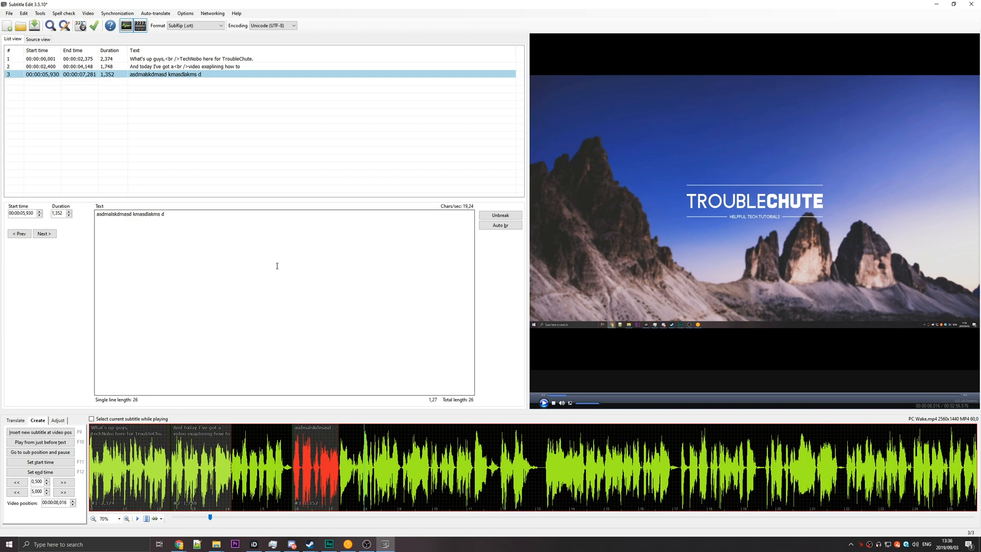
left_click(185, 14)
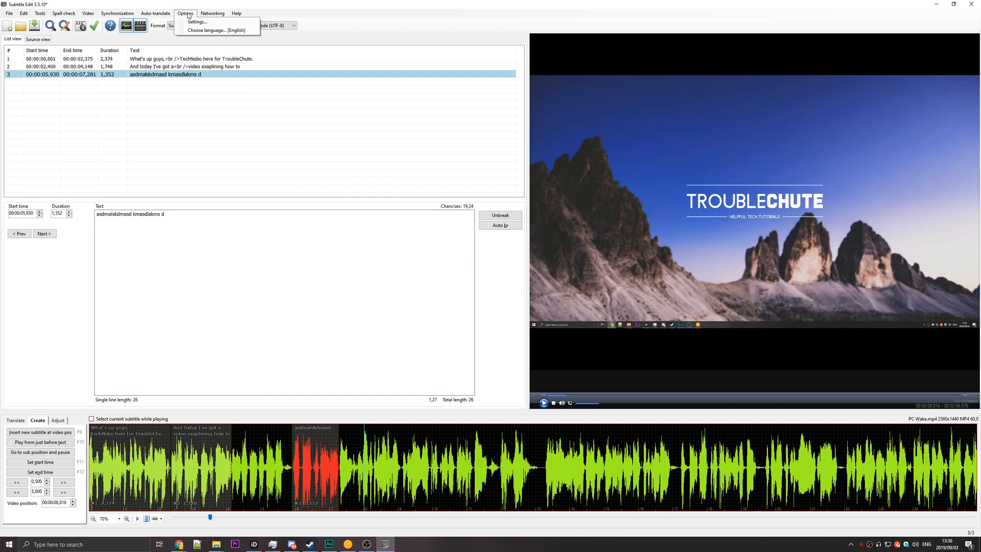
left_click(196, 21)
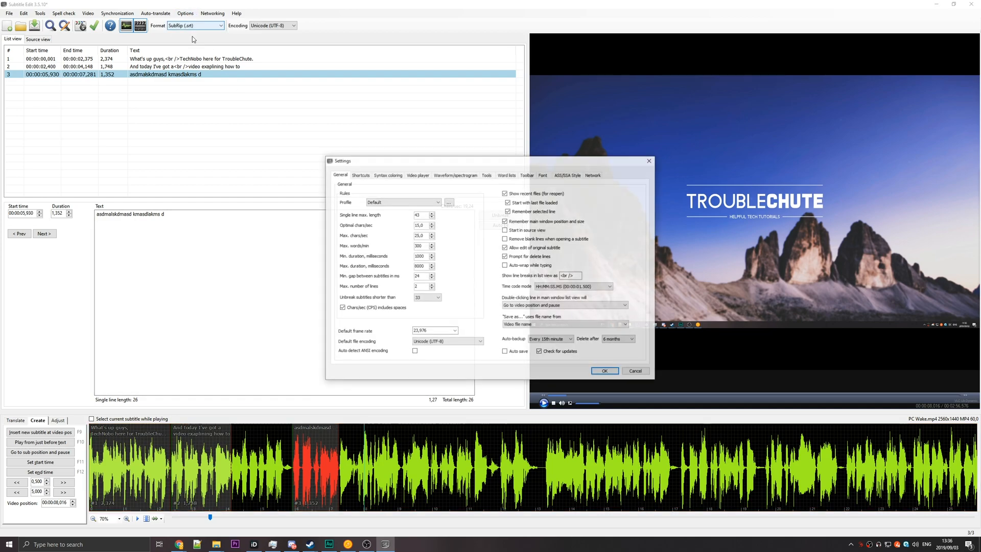
left_click(361, 175)
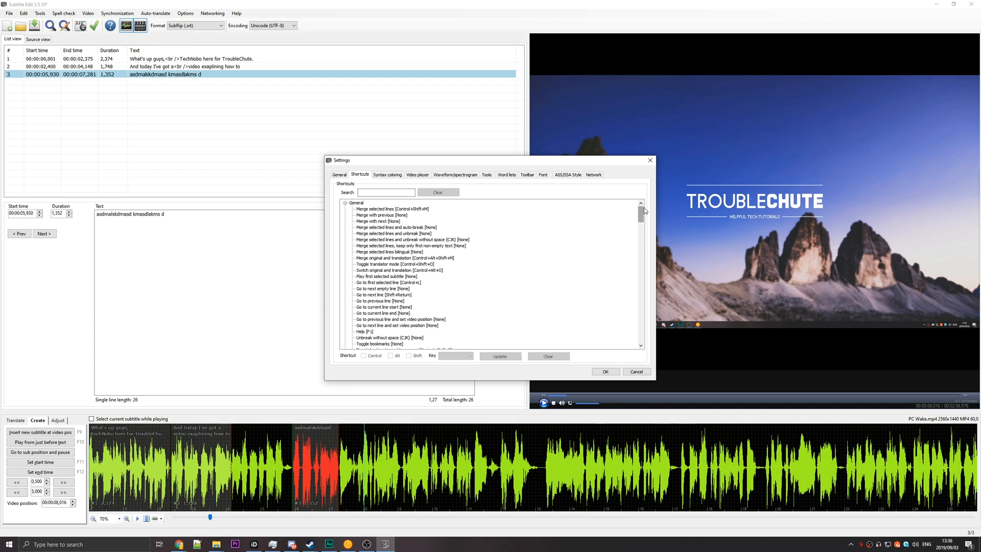
left_click(635, 371)
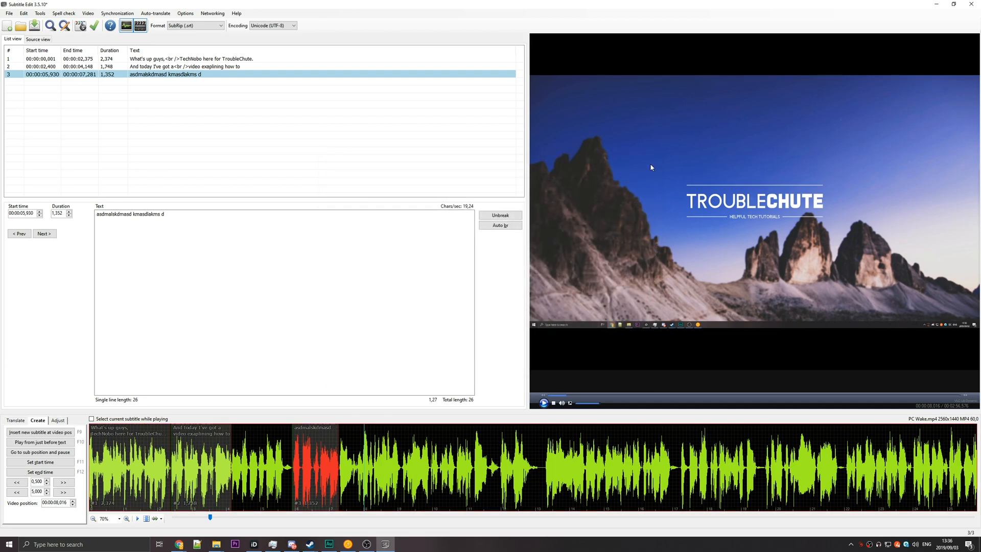
mouse_move(646, 417)
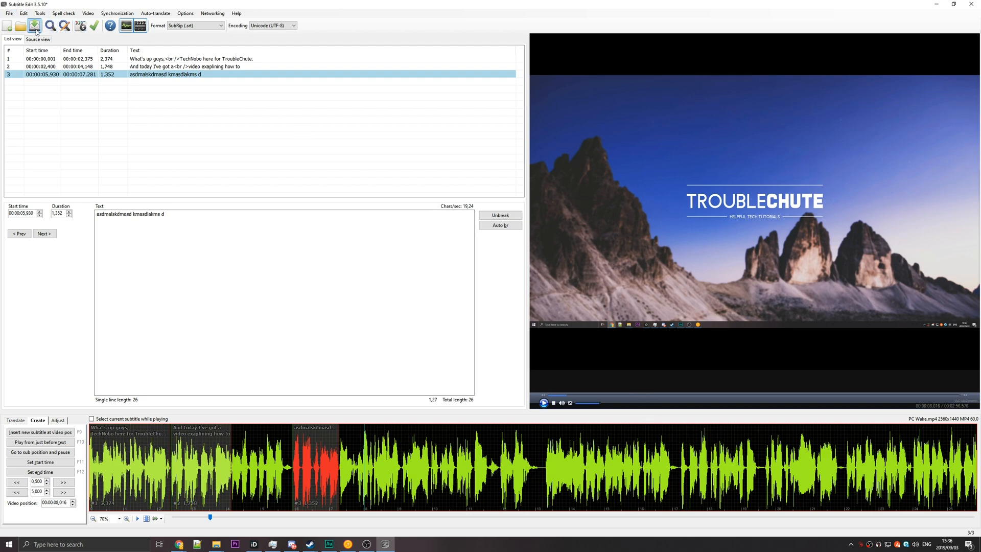
Step: Save the three subtitles as PC Wake.srt on G:\ beside the PC Wake video
left_click(34, 25)
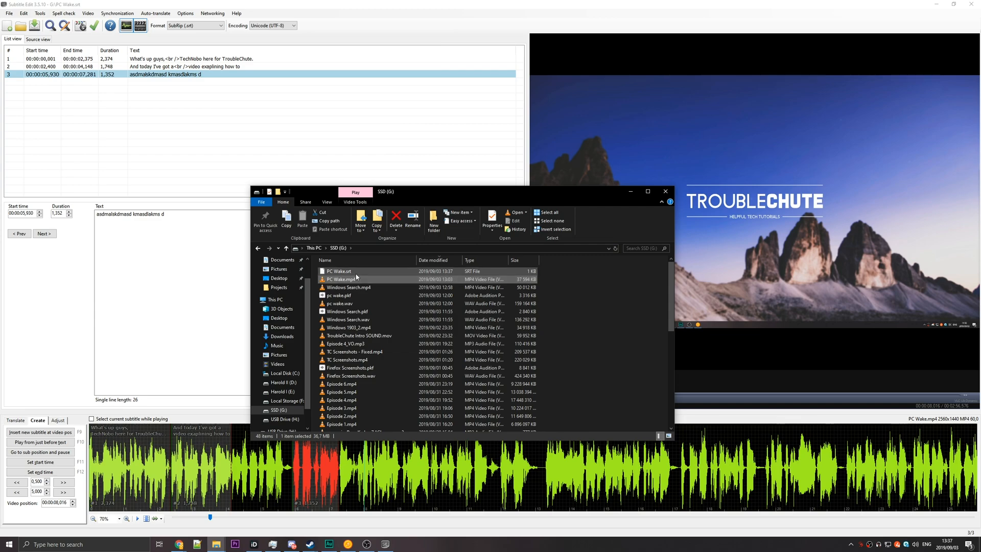
double_click(339, 271)
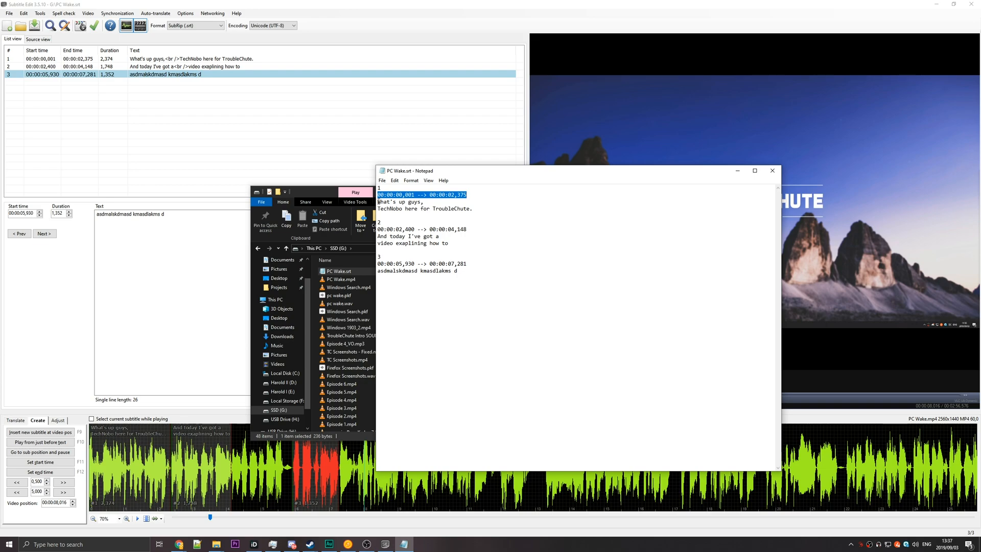
left_click(462, 285)
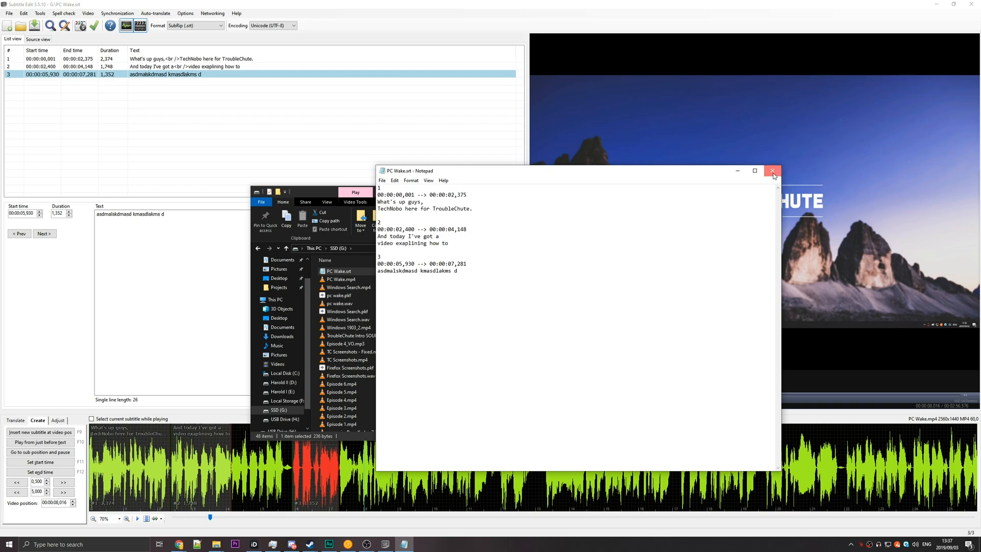
left_click(773, 171)
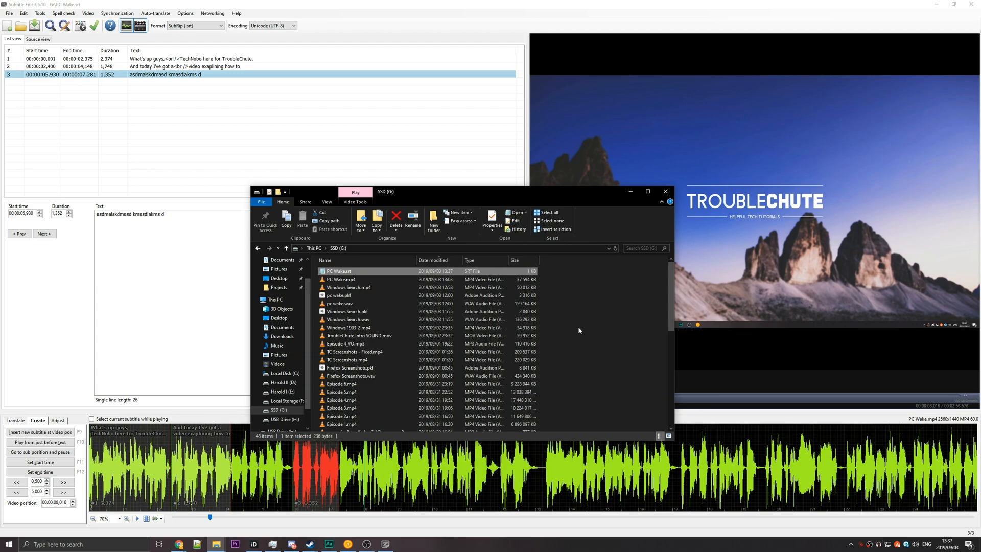
mouse_move(574, 324)
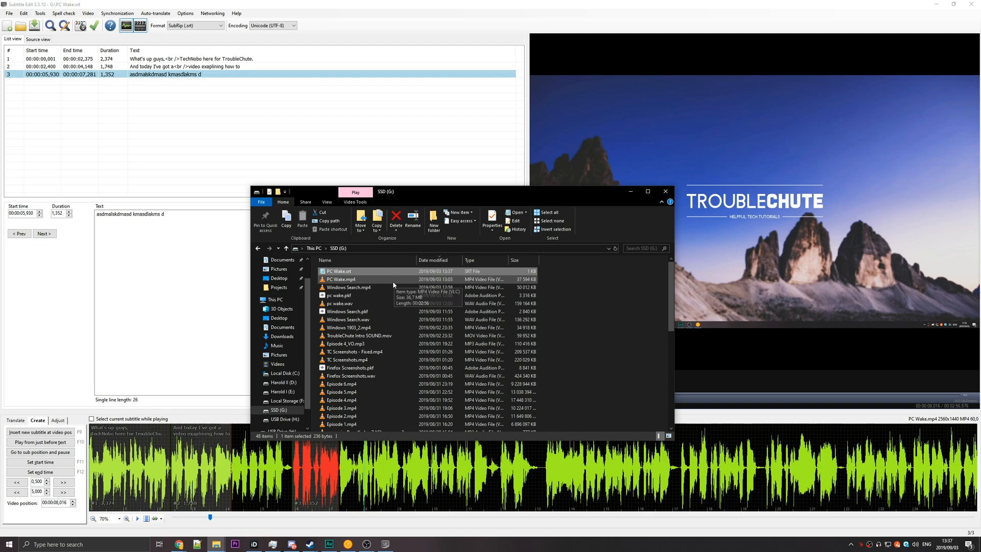
double_click(342, 279)
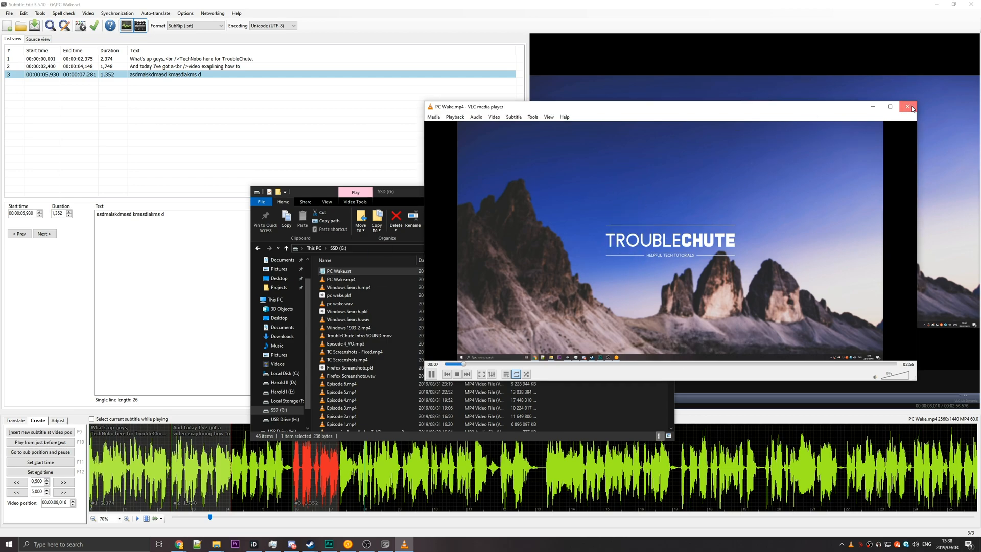
left_click(912, 106)
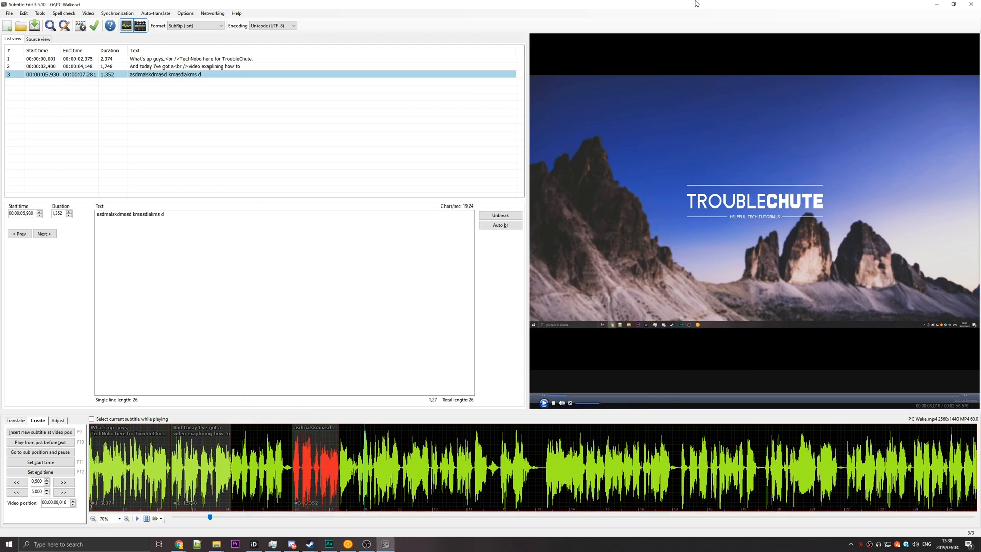